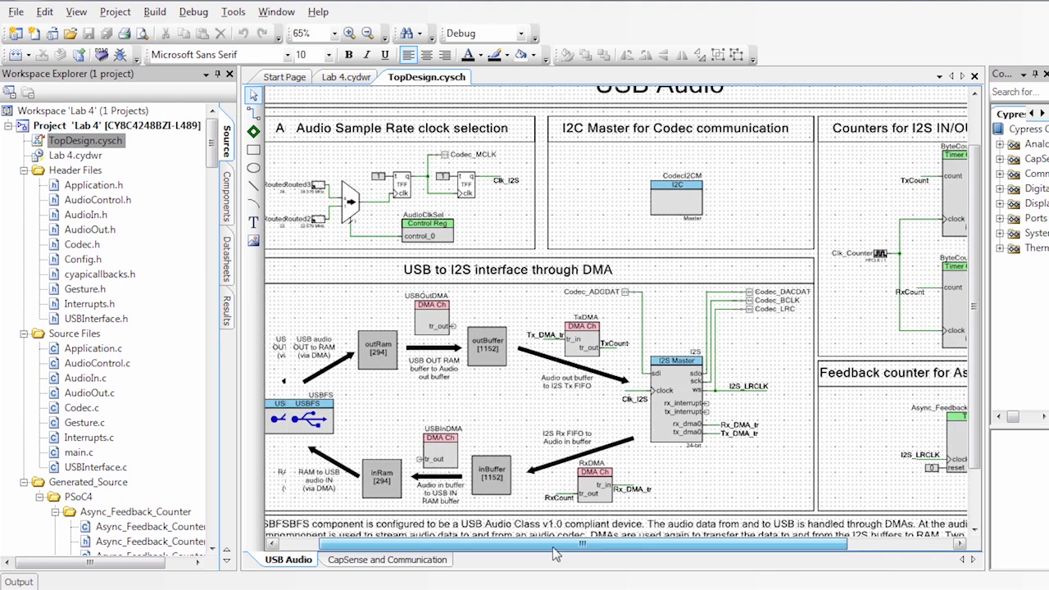
# Step: Scroll down the USB Audio schematic to view the DMA path, byte counters and codec I2C master
pyautogui.scroll(-3)
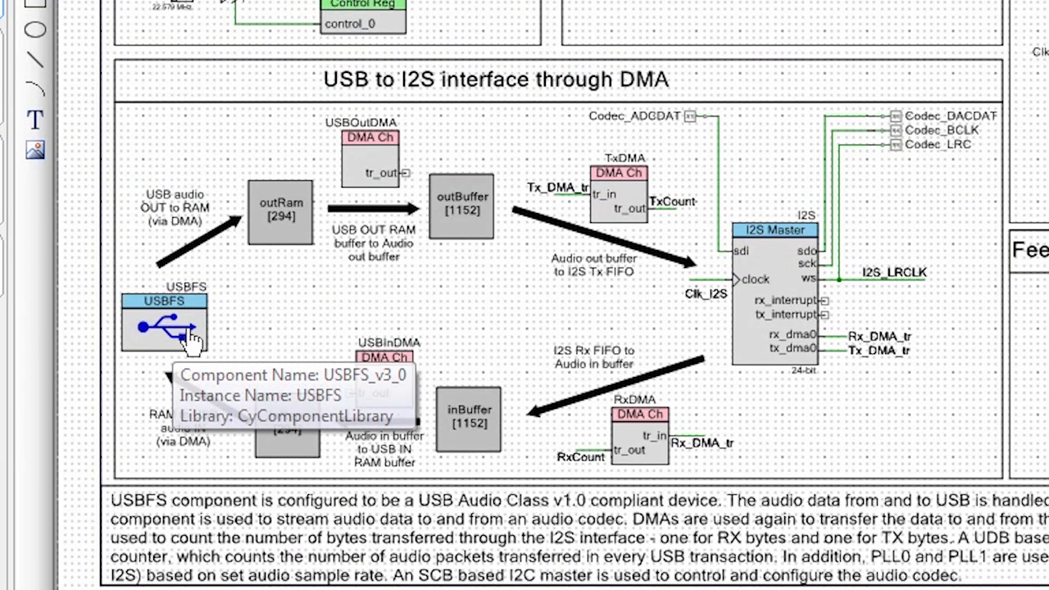
pyautogui.moveTo(374, 188)
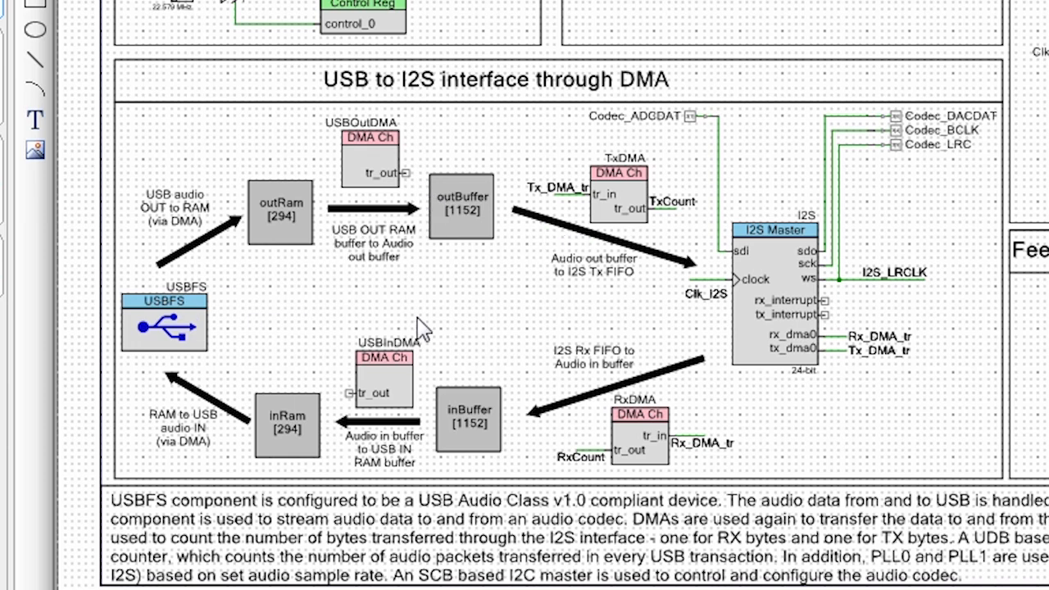
pyautogui.moveTo(697, 324)
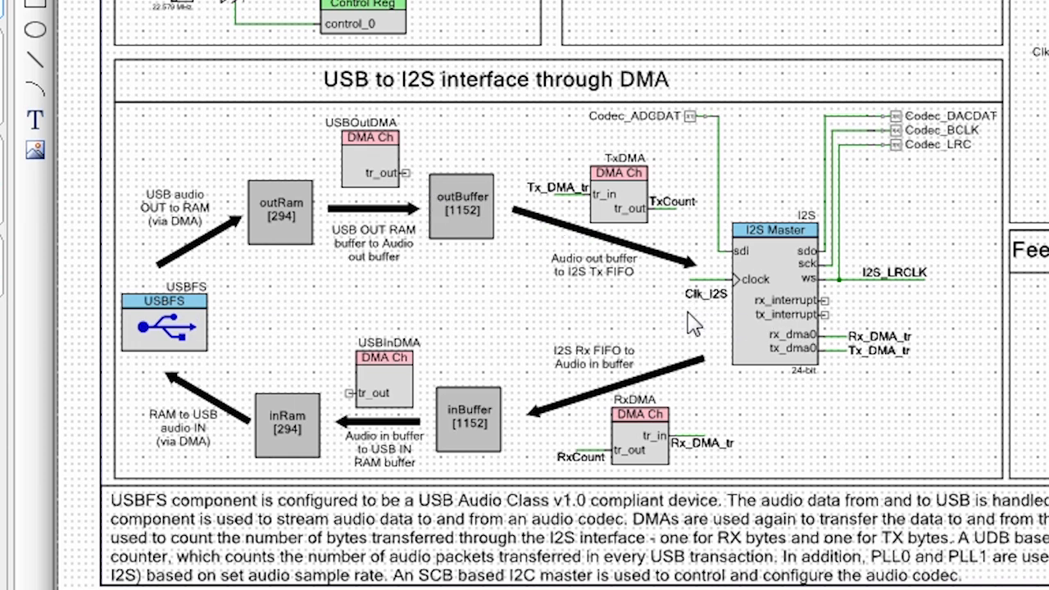
pyautogui.moveTo(809, 282)
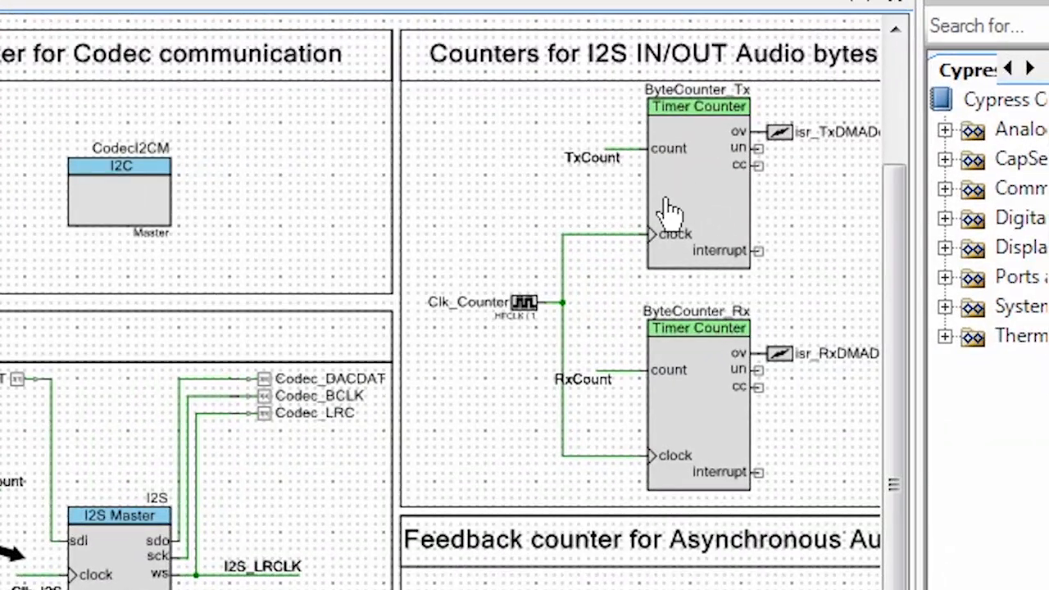
pyautogui.moveTo(522, 340)
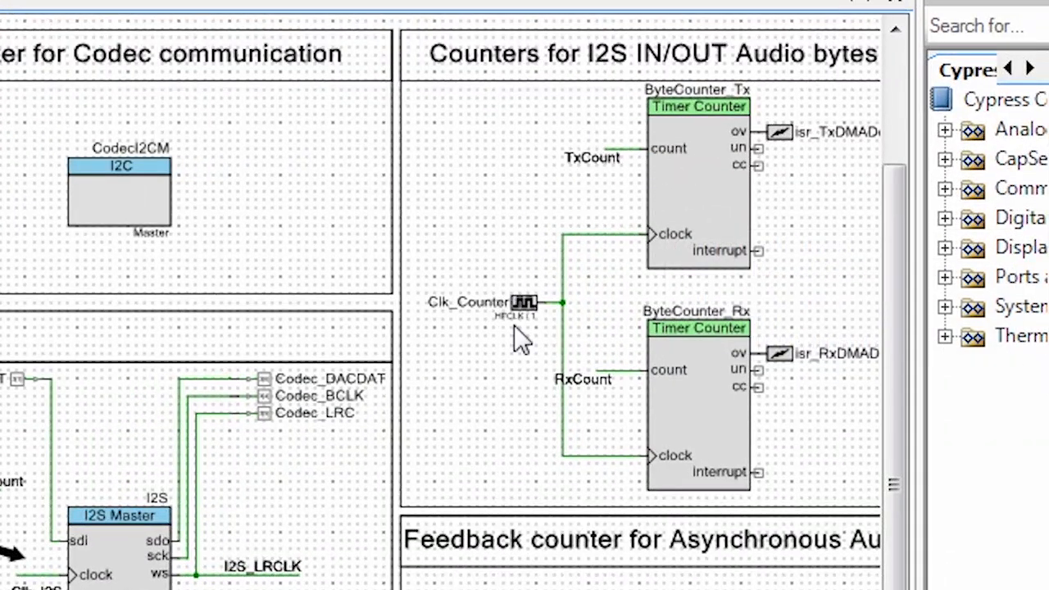
pyautogui.scroll(-3)
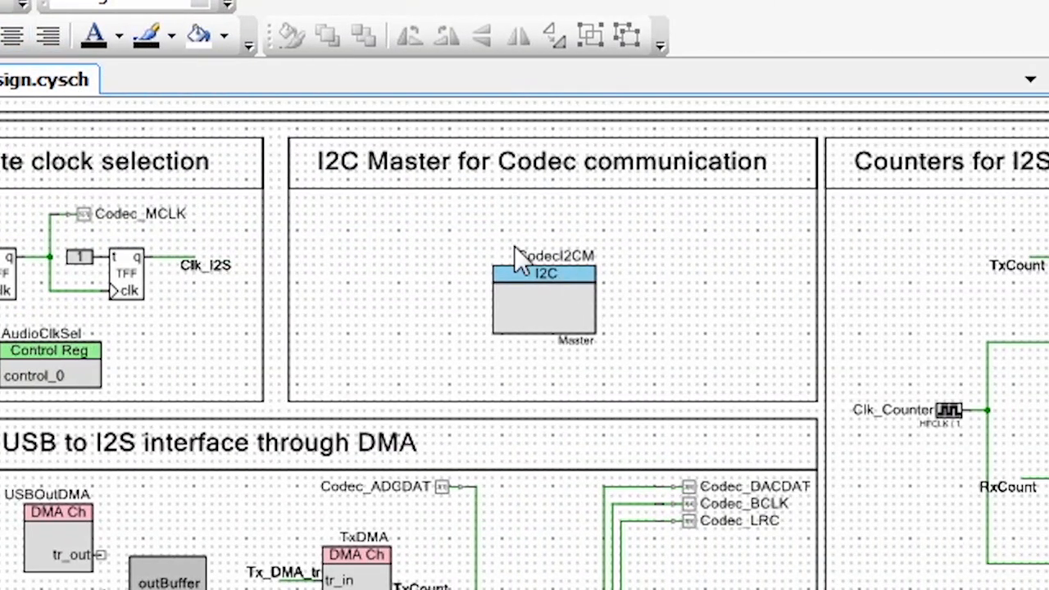
pyautogui.moveTo(390, 246)
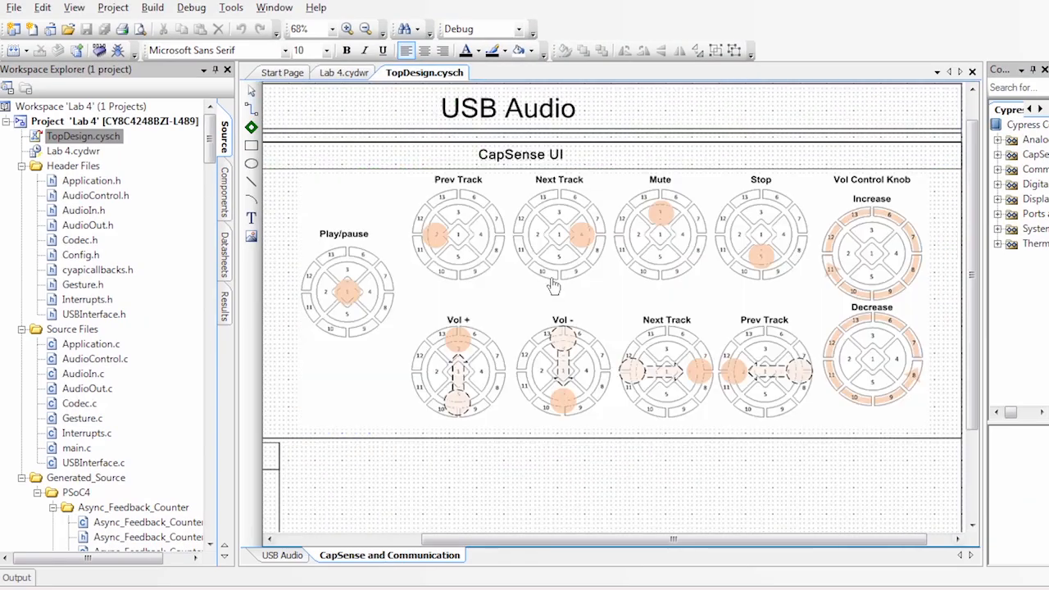
# Step: Show the CapSense and Communication sheet and scroll over its gesture pads and UART debug block
pyautogui.click(341, 30)
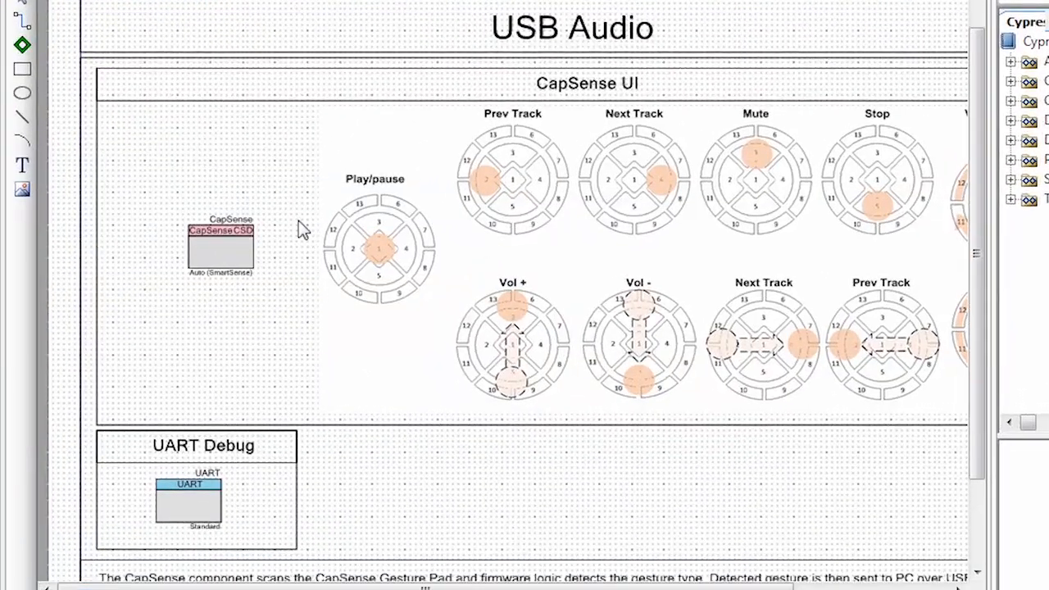
pyautogui.hscroll(3)
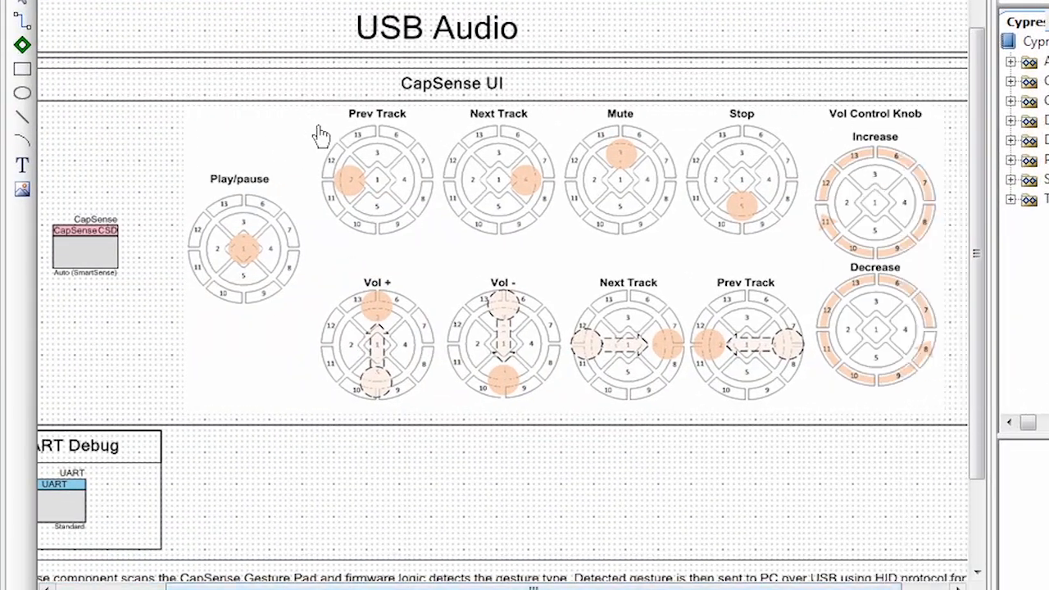
pyautogui.moveTo(269, 233)
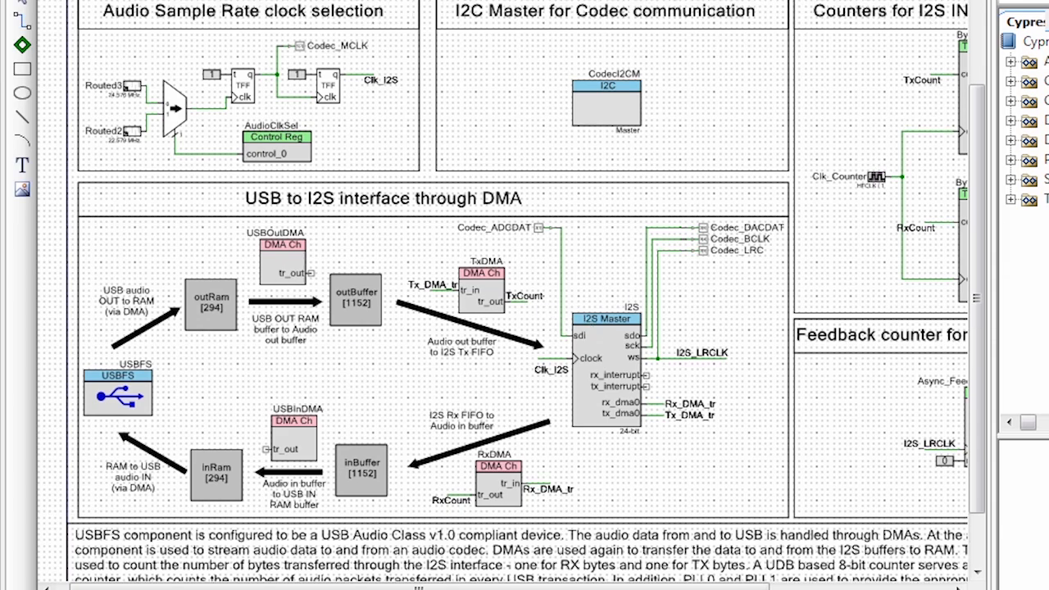
pyautogui.moveTo(139, 398)
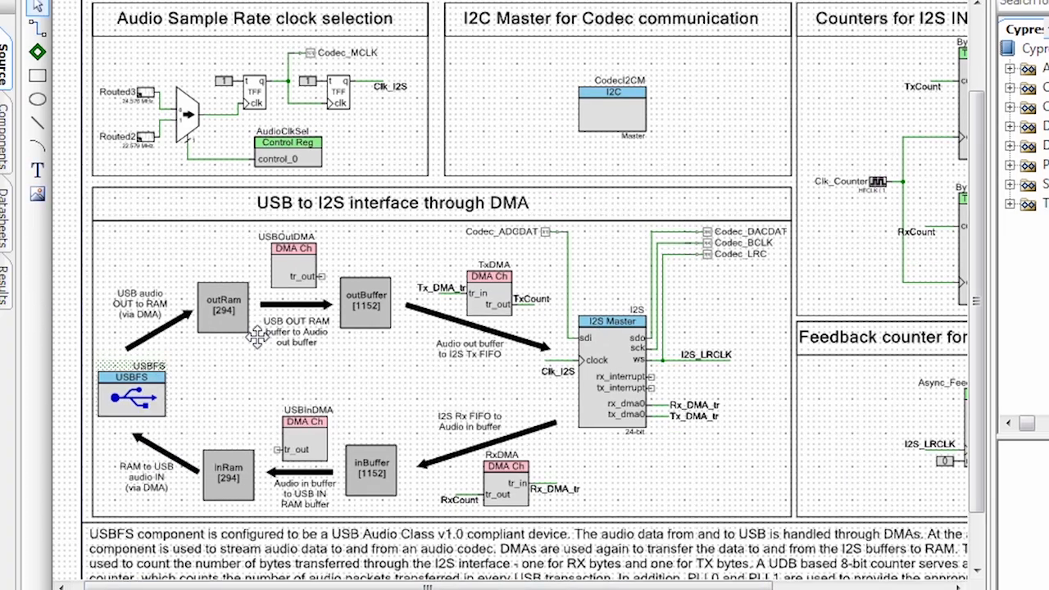
# Step: Review the USBFS component's buffer management, device and configuration descriptors, ending on the Audio Descriptor section
pyautogui.doubleClick(131, 393)
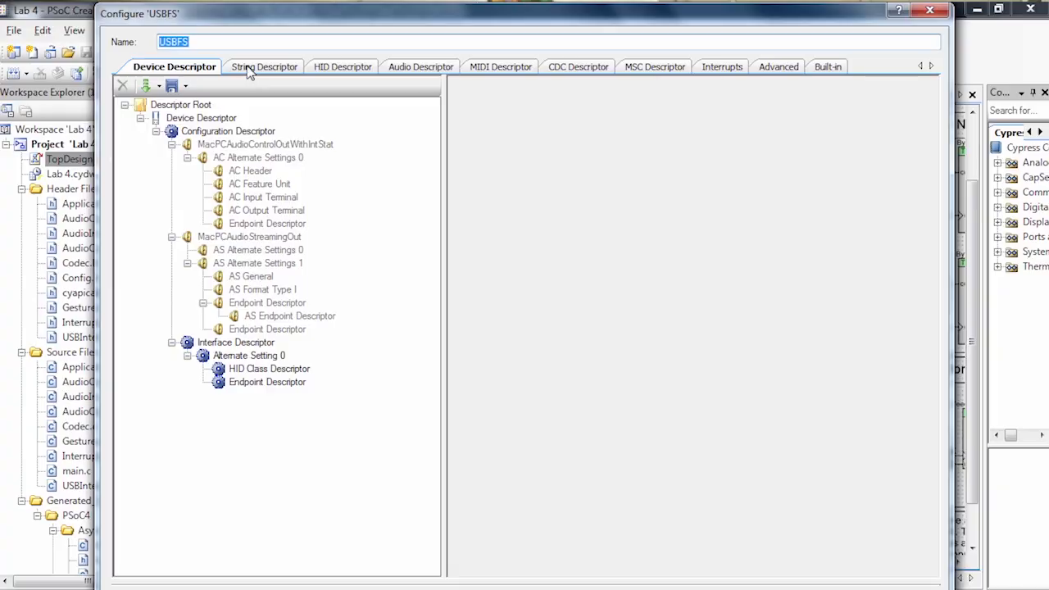
pyautogui.click(155, 131)
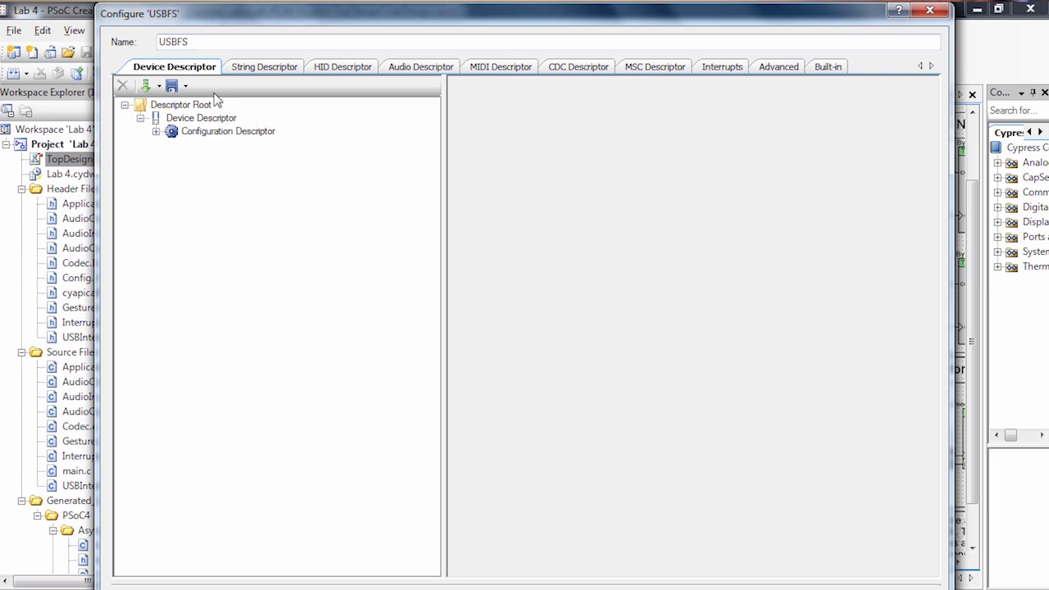
pyautogui.click(180, 105)
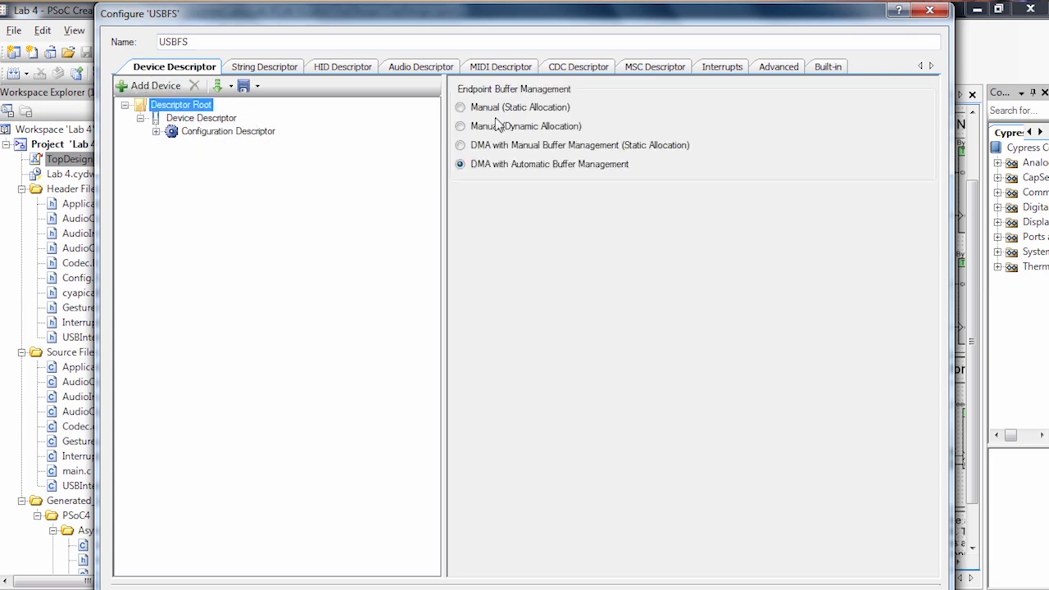
pyautogui.click(200, 118)
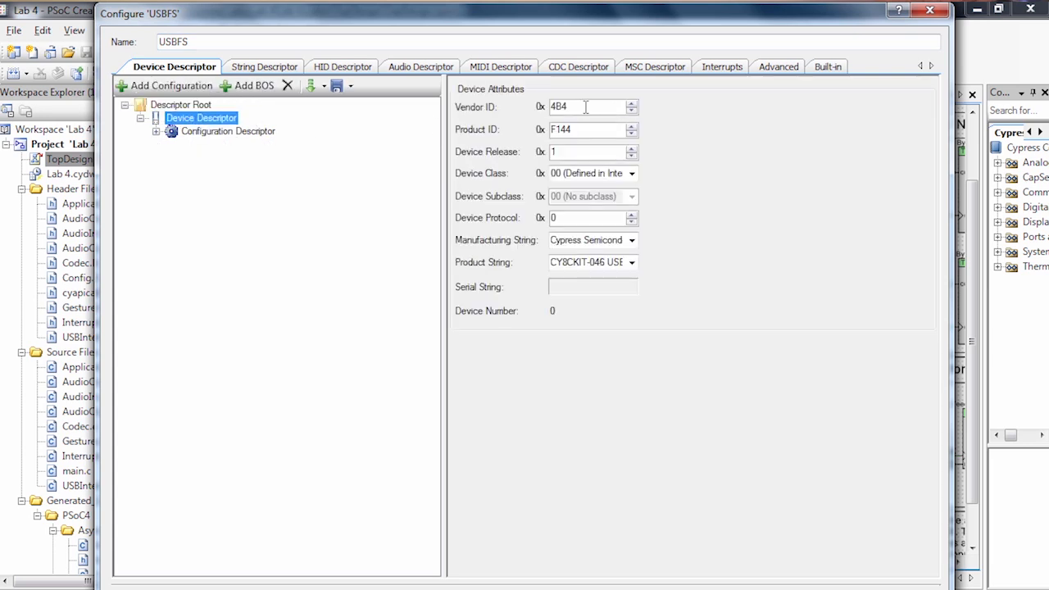
pyautogui.click(586, 127)
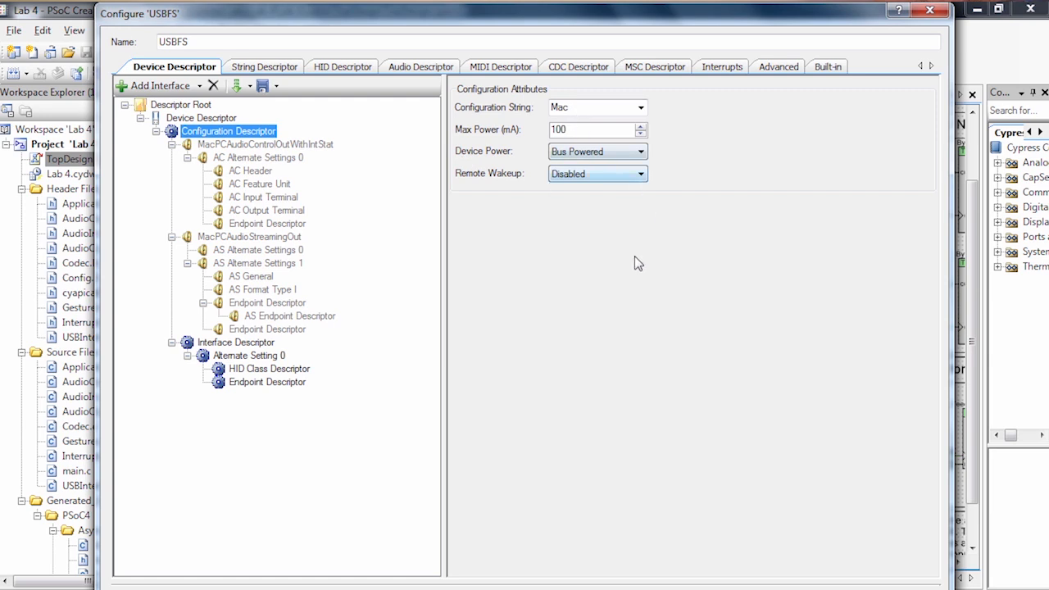
pyautogui.click(419, 66)
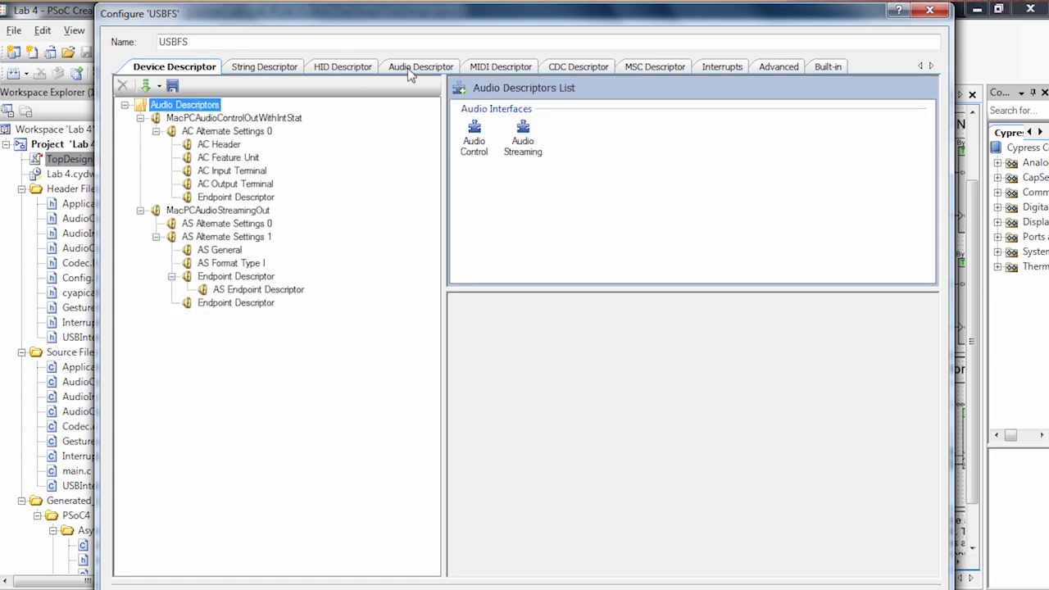
# Step: View the 24-bit AS alternate setting, AS General, Format Type I and isochronous OUT endpoint descriptor values
pyautogui.click(419, 66)
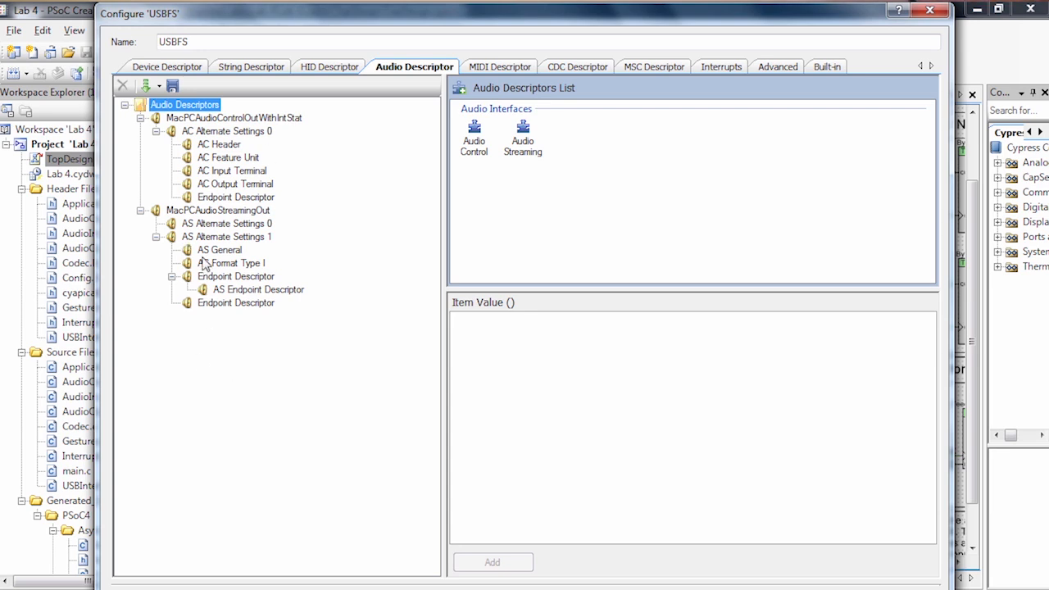
pyautogui.click(226, 236)
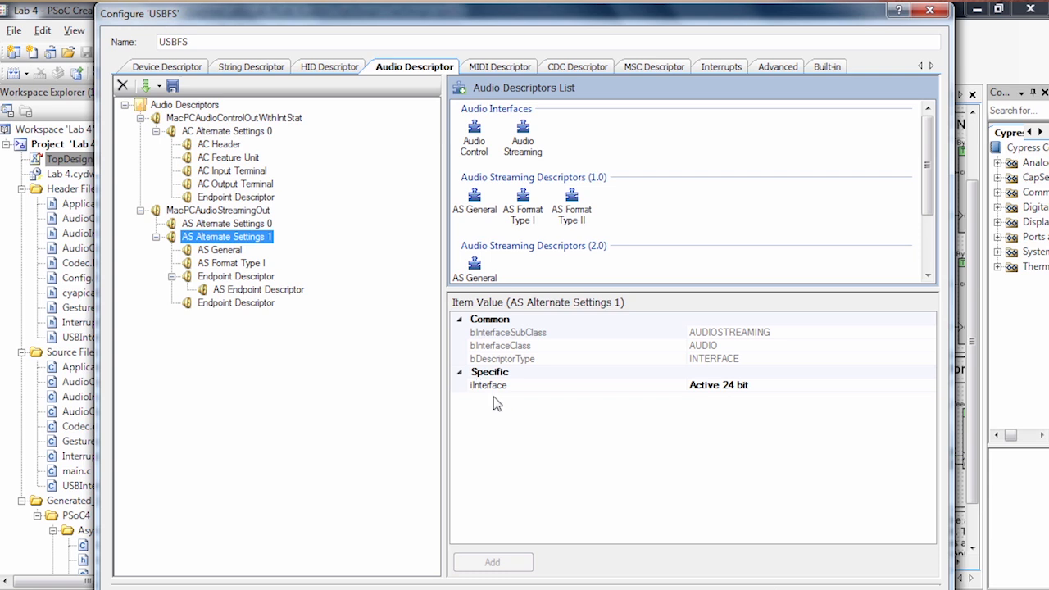
pyautogui.moveTo(462, 378)
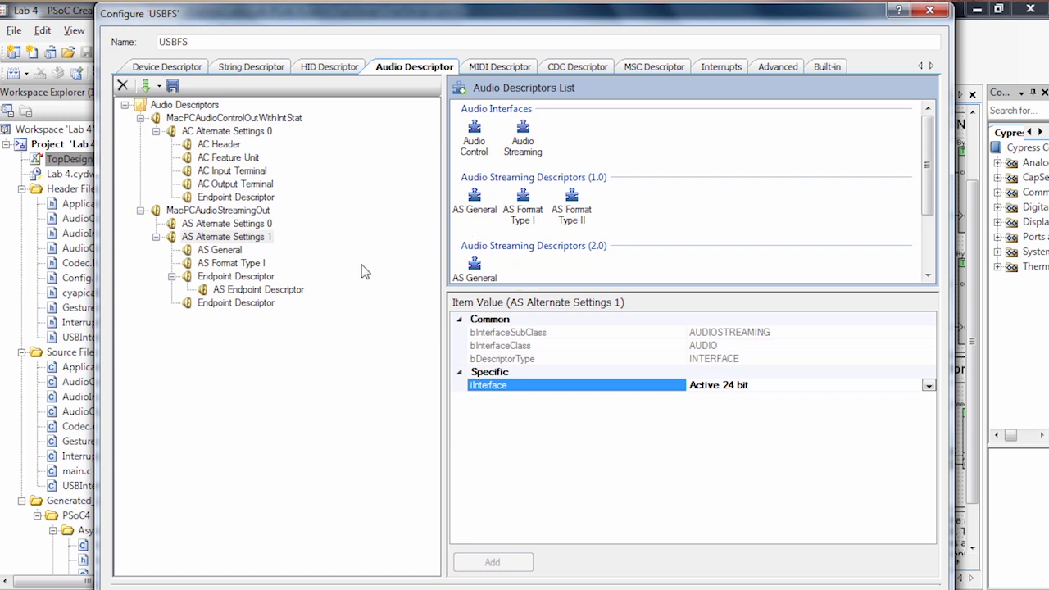
pyautogui.click(220, 249)
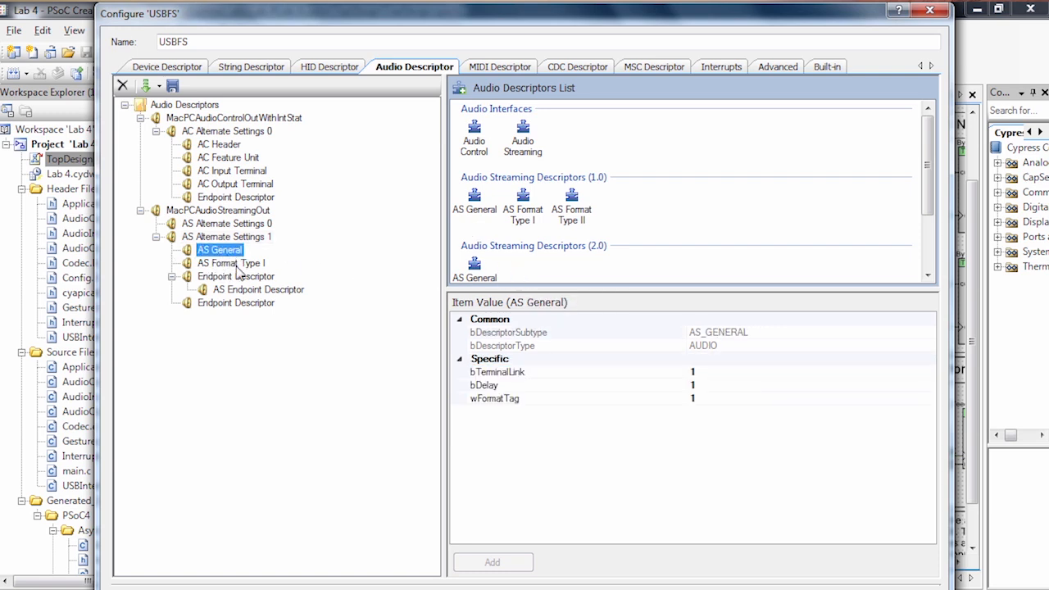
pyautogui.click(229, 262)
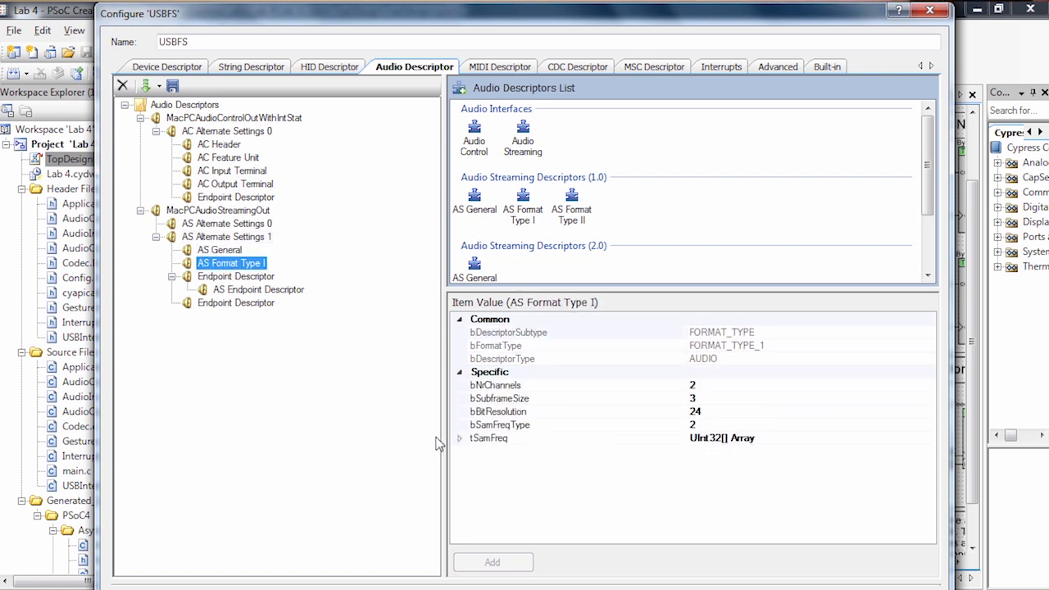
pyautogui.moveTo(228, 303)
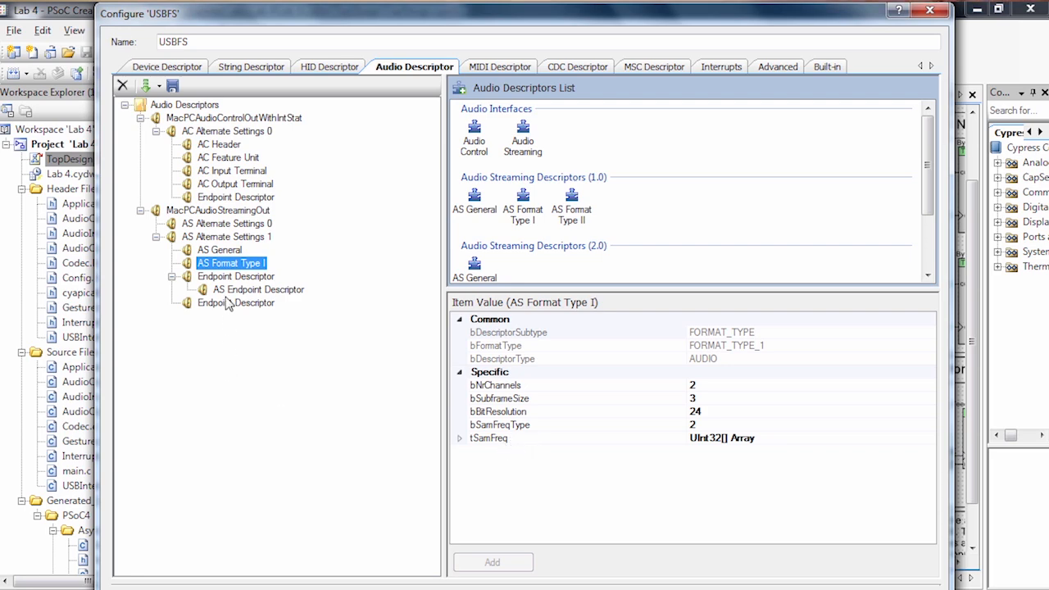
pyautogui.click(236, 275)
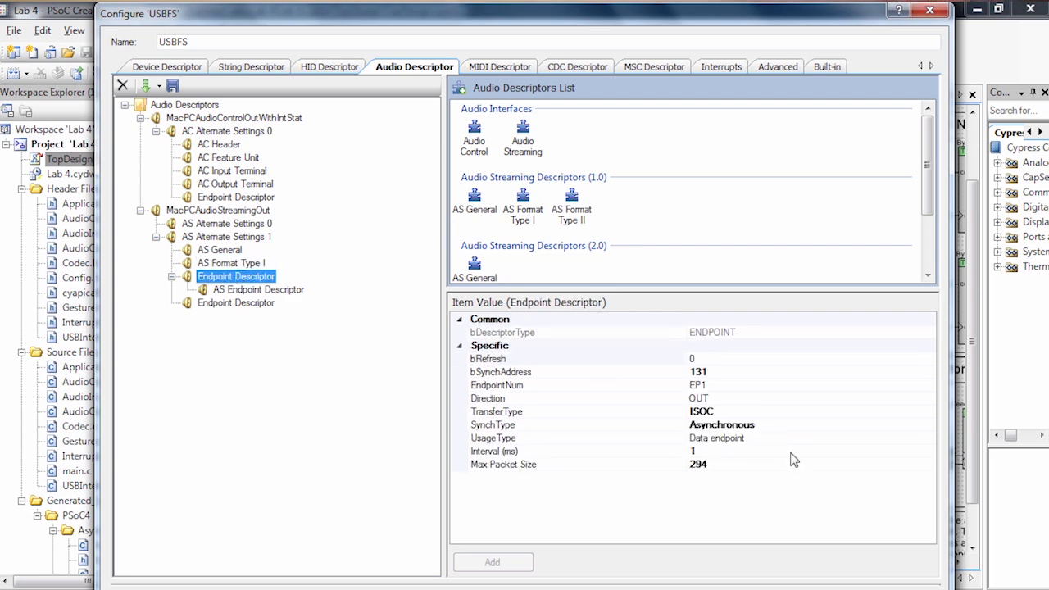
pyautogui.moveTo(580, 519)
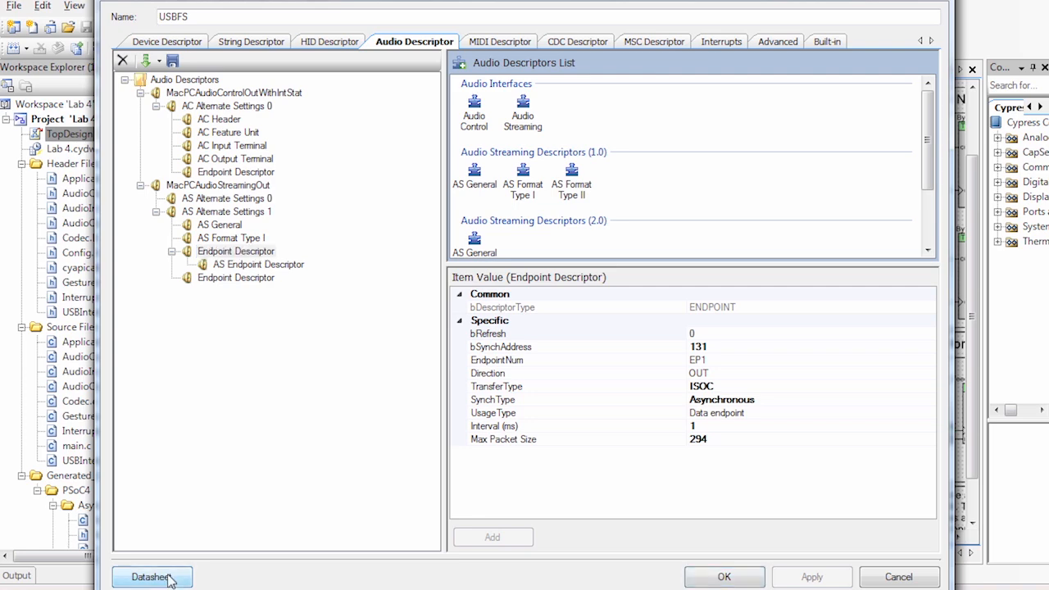
# Step: Read the USBFS datasheet's features list in Adobe Reader, then return to the USBFS configuration
pyautogui.click(153, 577)
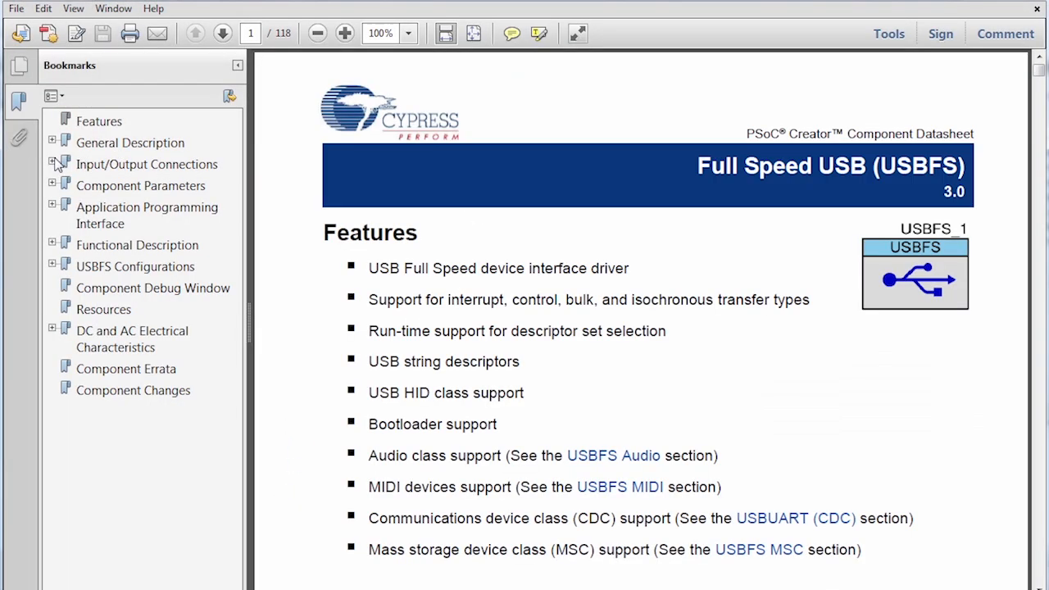
pyautogui.scroll(-3)
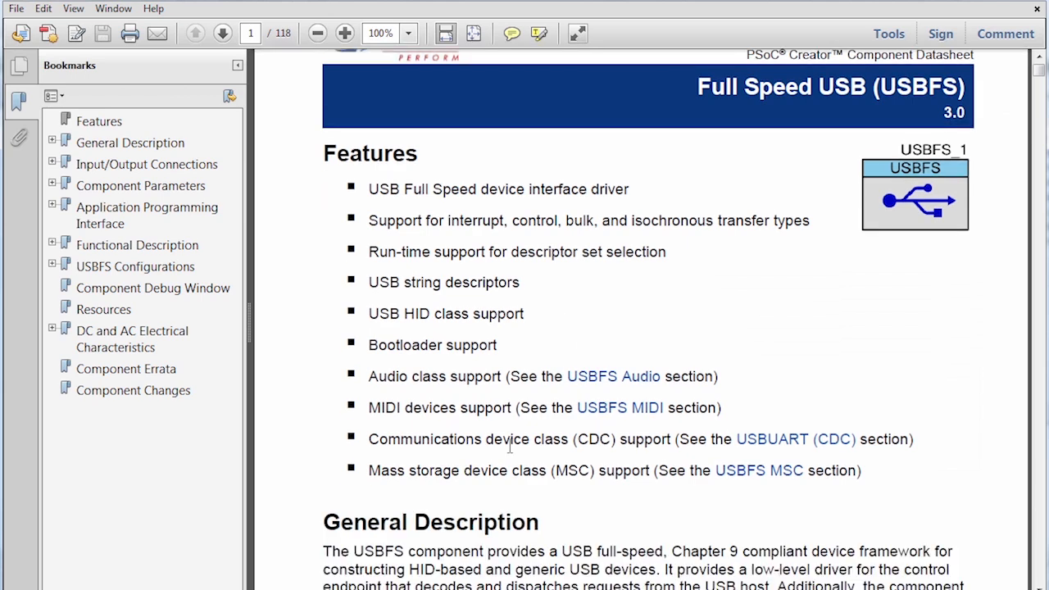
pyautogui.scroll(-3)
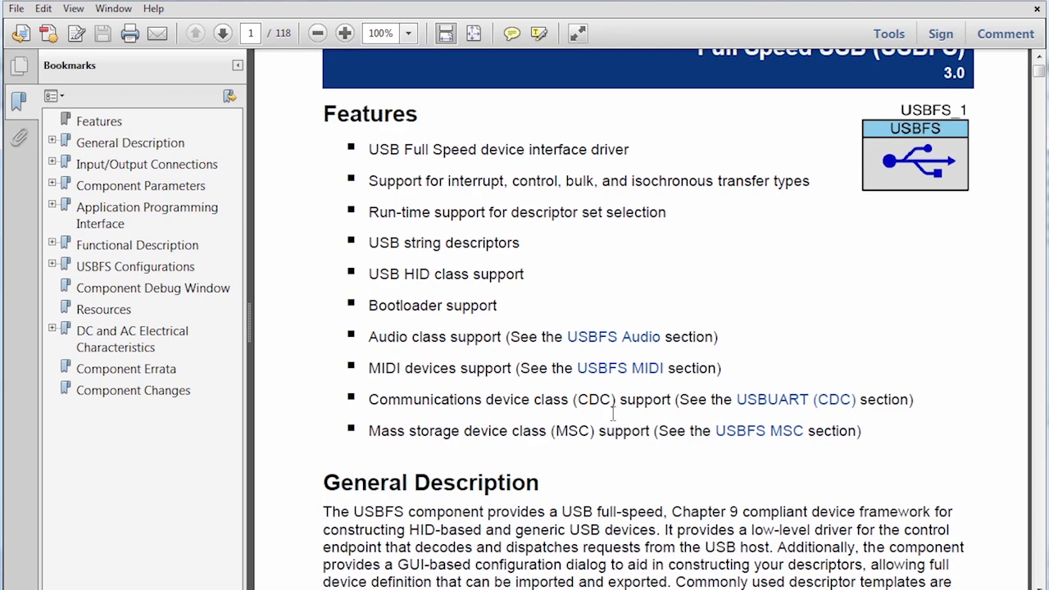
pyautogui.scroll(-3)
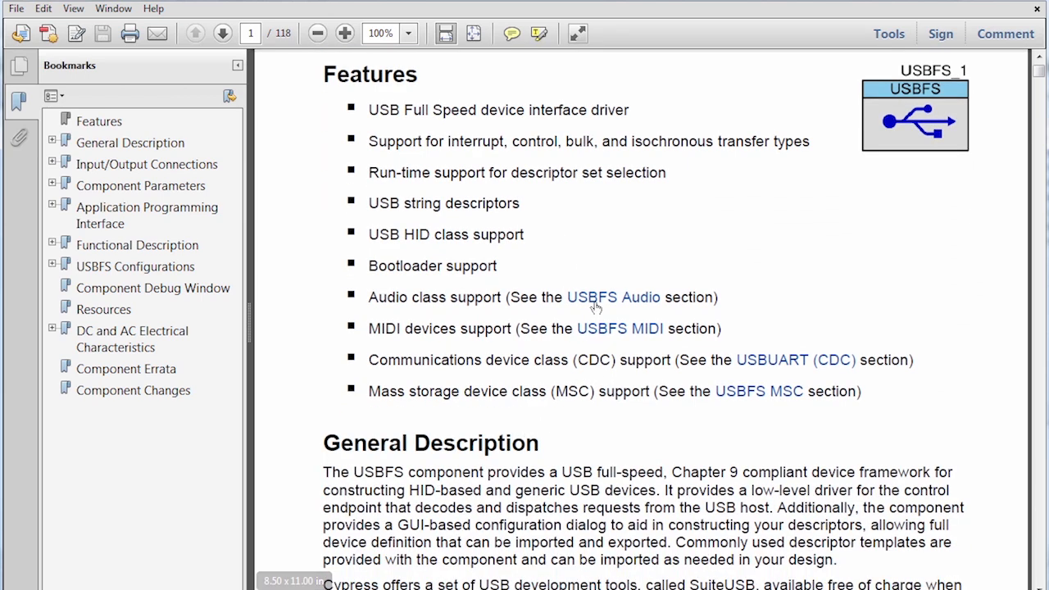
pyautogui.click(613, 298)
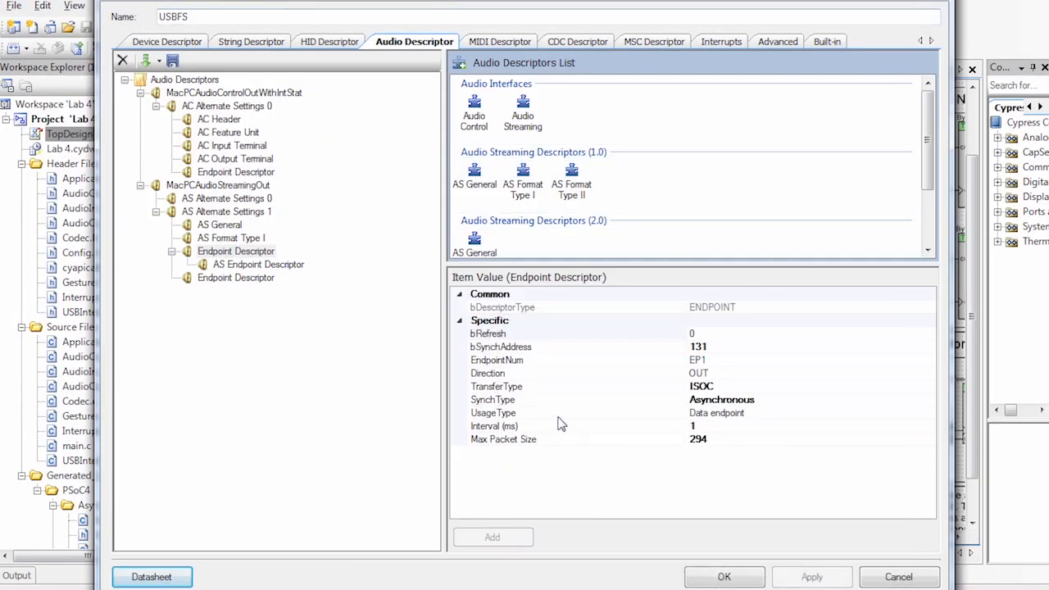
pyautogui.moveTo(521, 413)
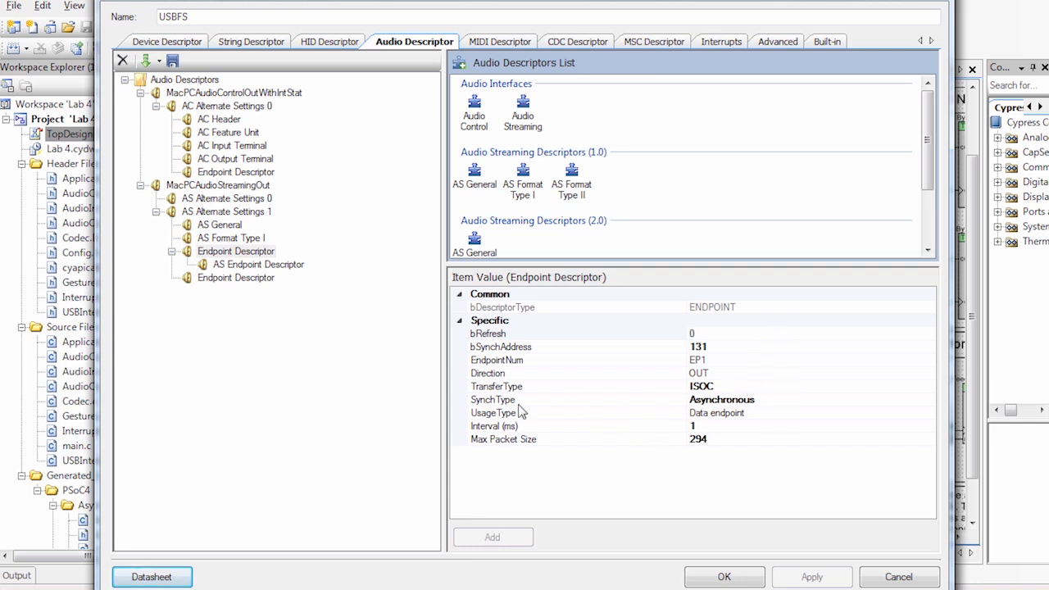
pyautogui.moveTo(734, 389)
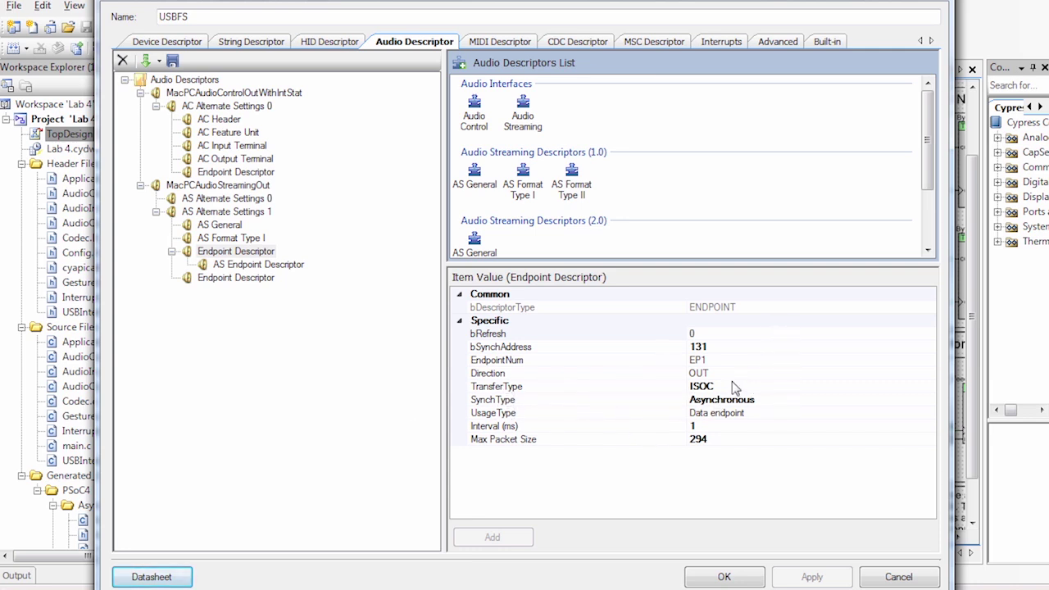
pyautogui.moveTo(695, 403)
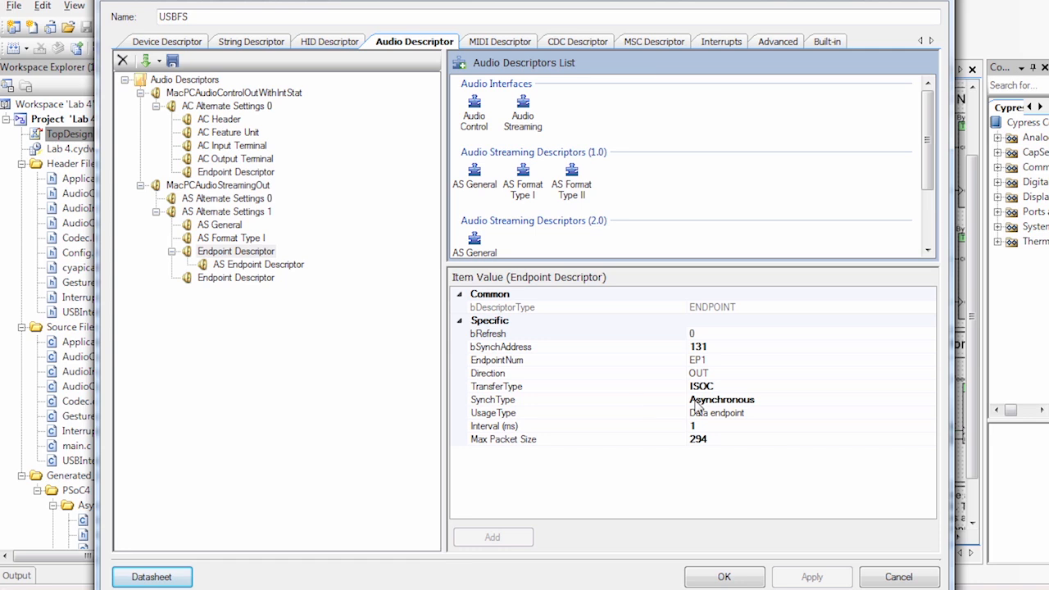
pyautogui.moveTo(387, 421)
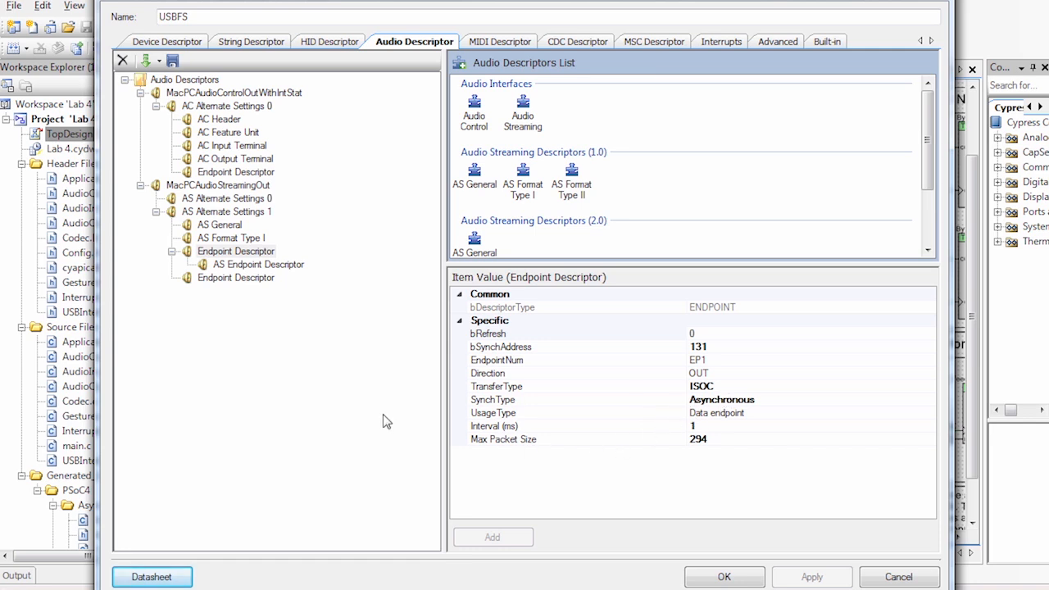
# Step: Show the HID Descriptor section listing the audio playback control report
pyautogui.click(334, 41)
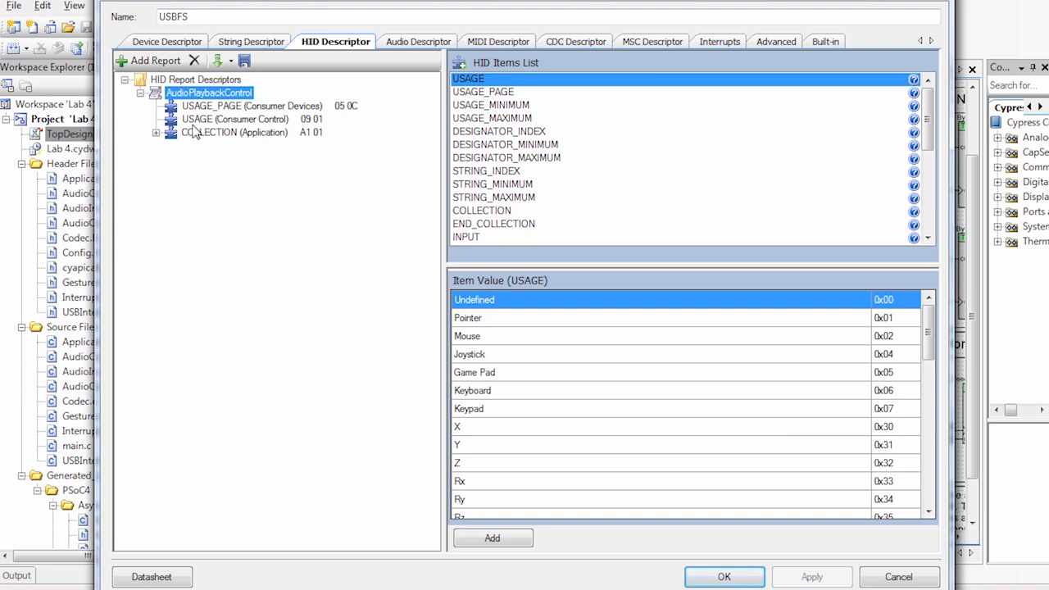
# Step: Expand the Consumer Devices collection and view its Scan Next Track and Stop usage items
pyautogui.click(253, 105)
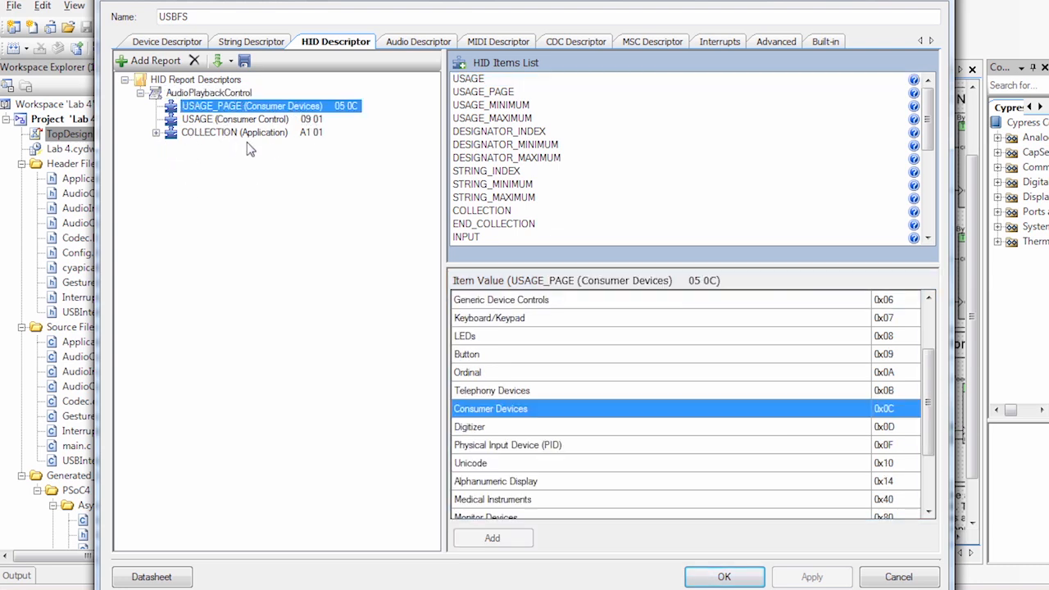
pyautogui.click(156, 131)
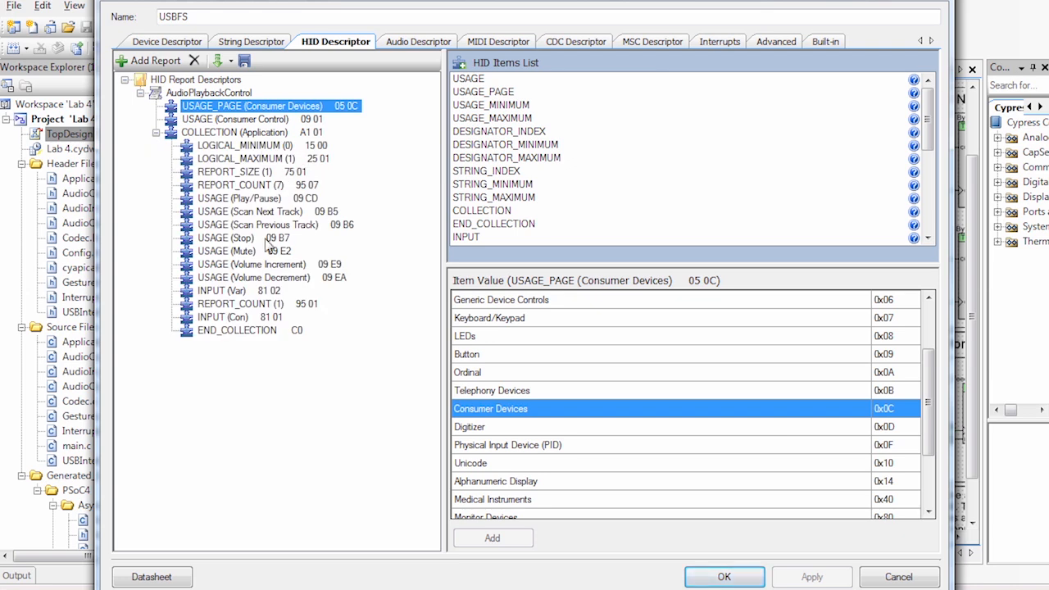
pyautogui.click(249, 211)
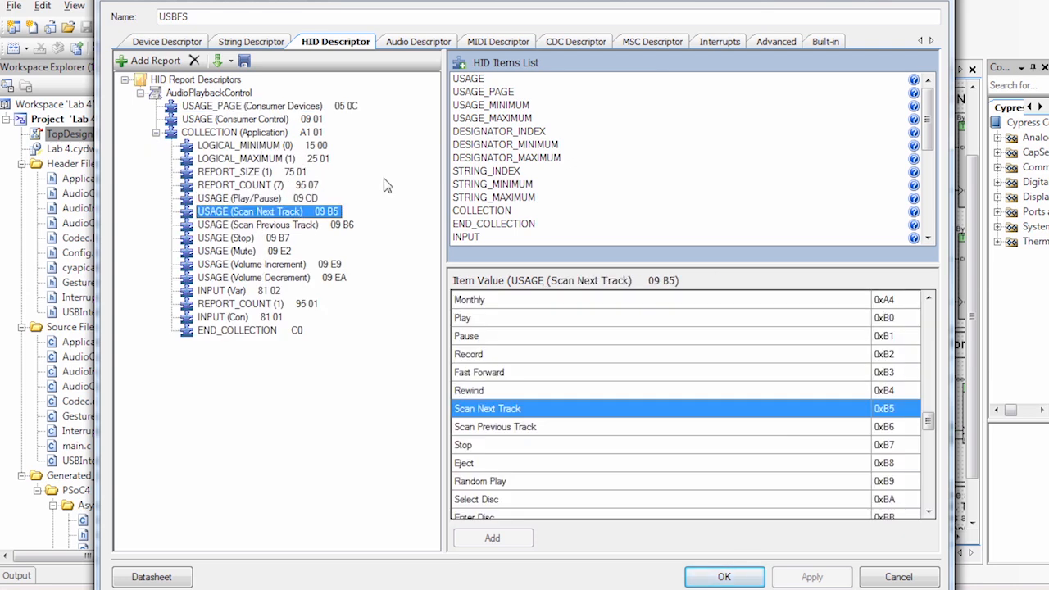
pyautogui.click(226, 238)
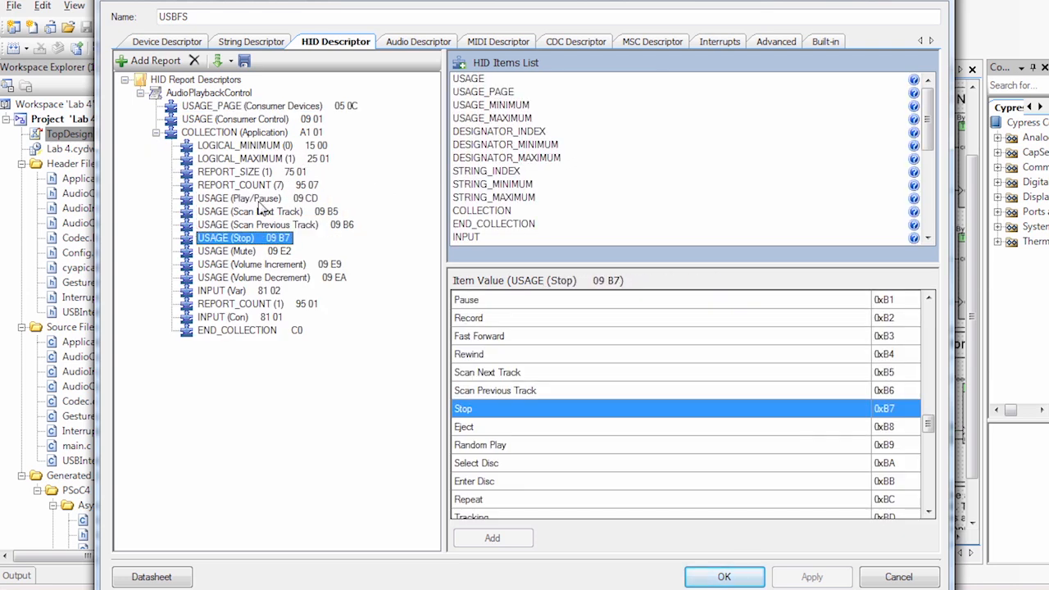
pyautogui.moveTo(368, 314)
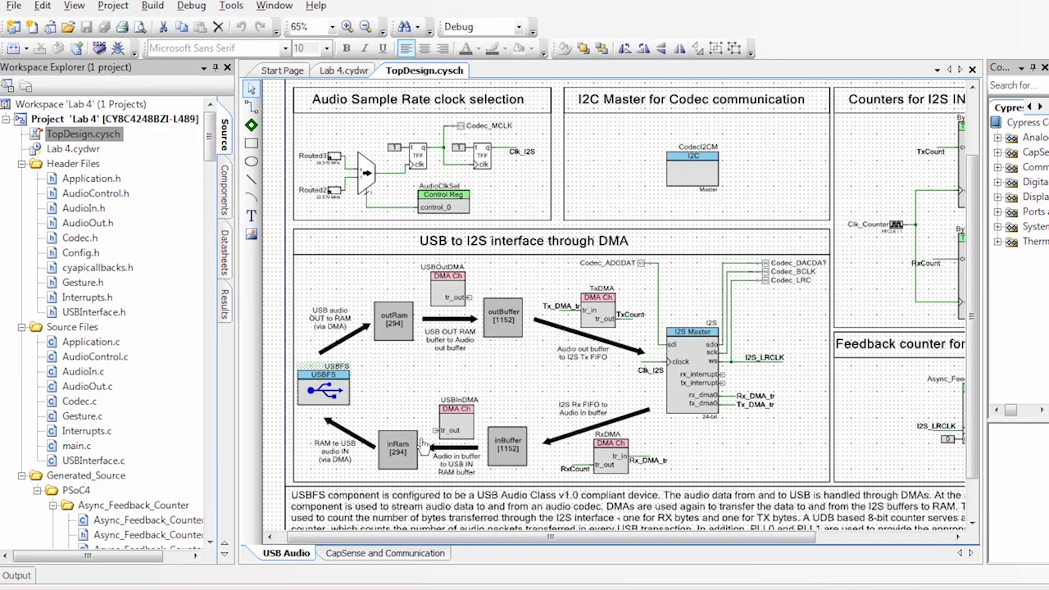
pyautogui.moveTo(550, 315)
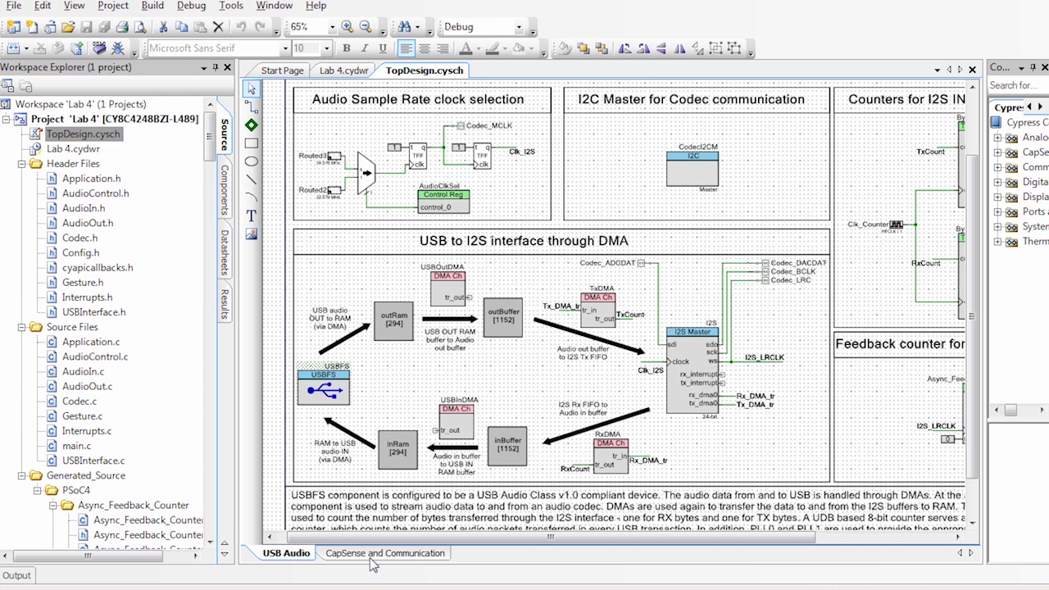
# Step: Check the CapSense widgets (buttons and radial slider) without changes, then start building Lab 4
pyautogui.click(383, 554)
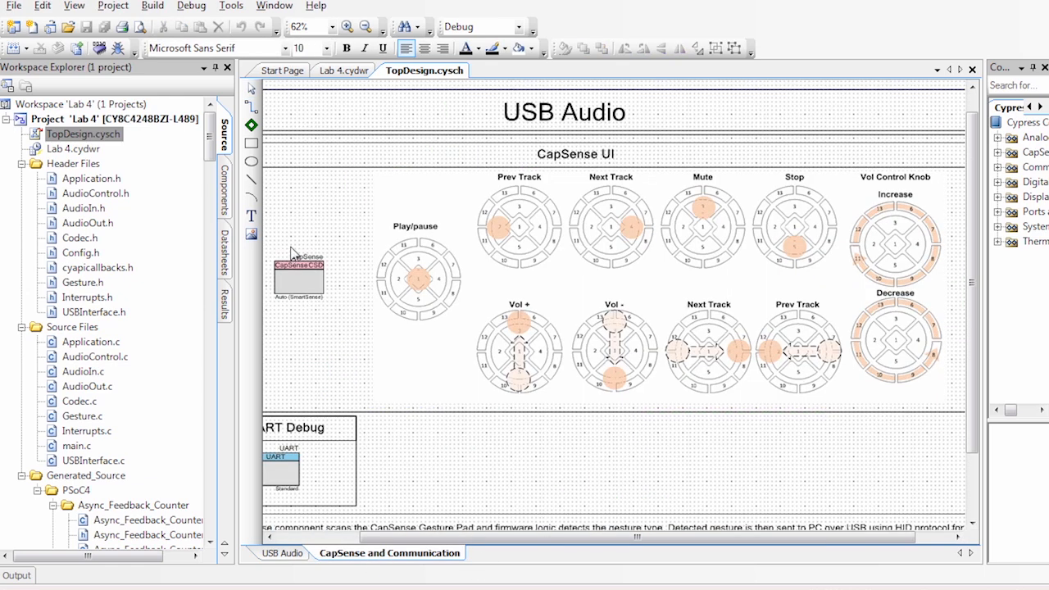
pyautogui.doubleClick(298, 275)
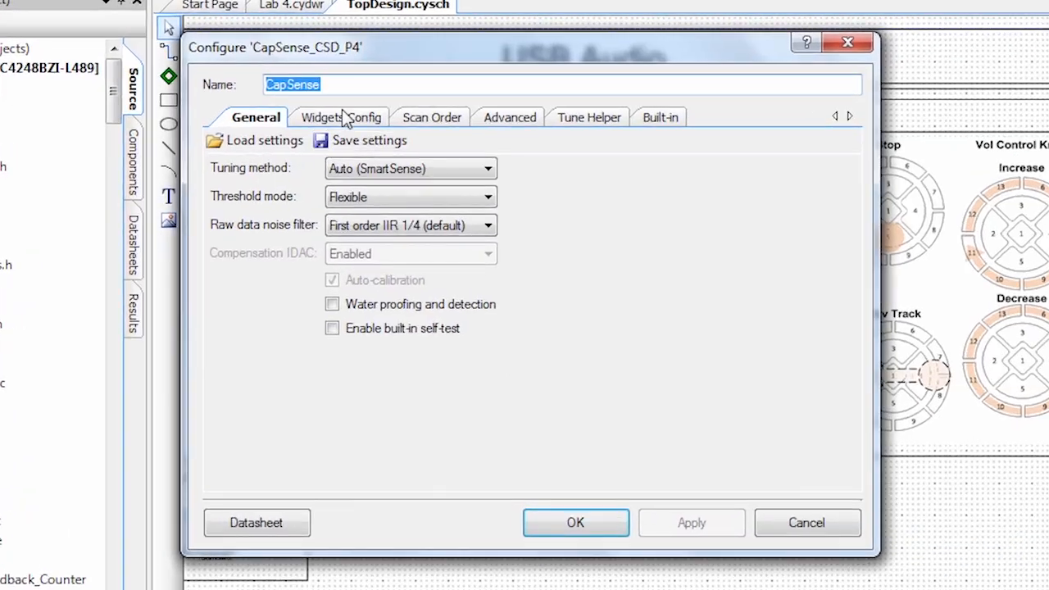
pyautogui.click(339, 118)
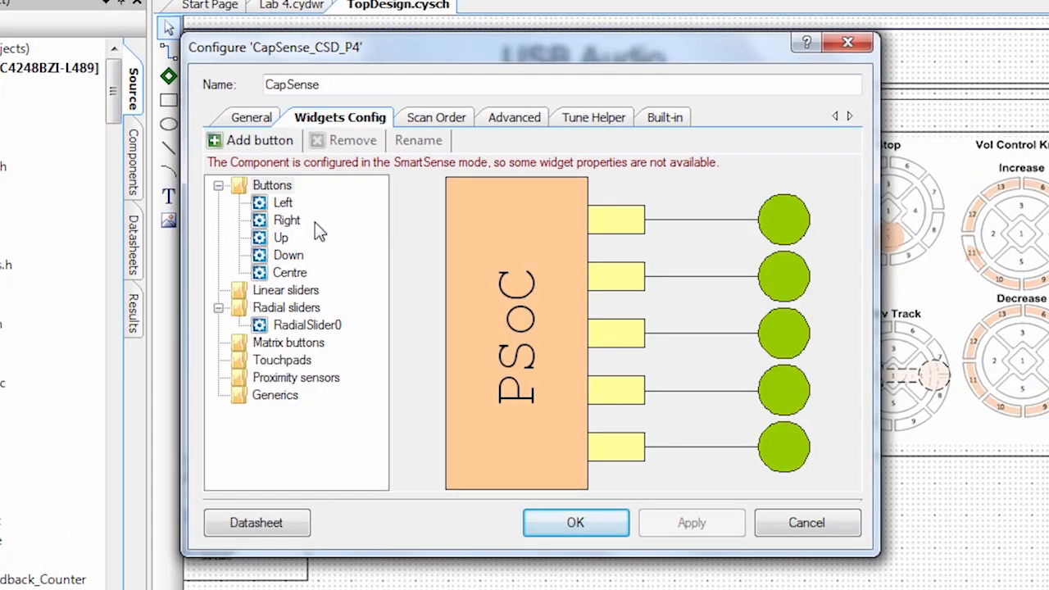
pyautogui.moveTo(325, 340)
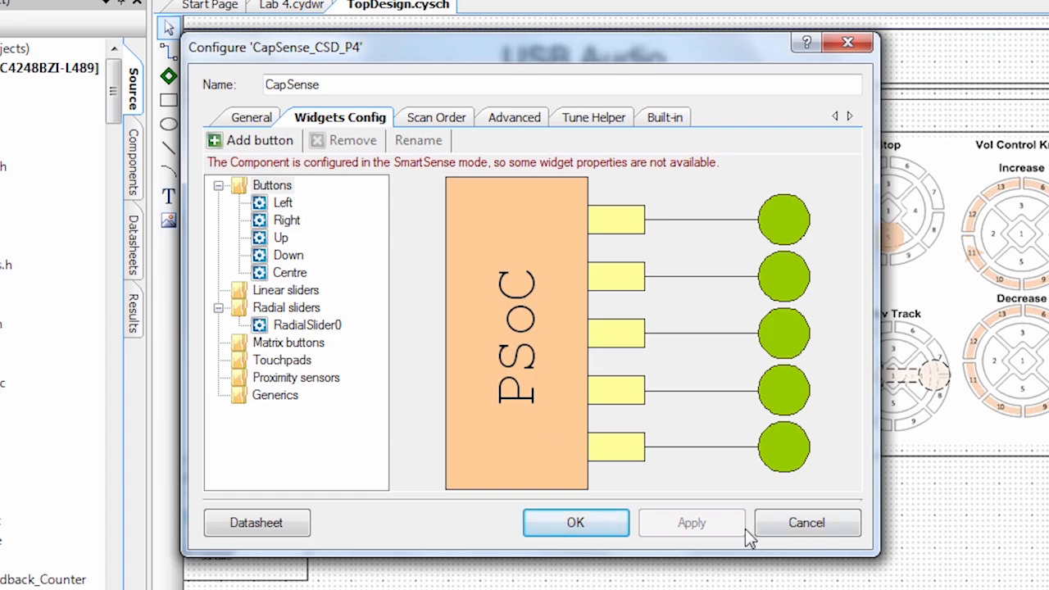
pyautogui.click(575, 523)
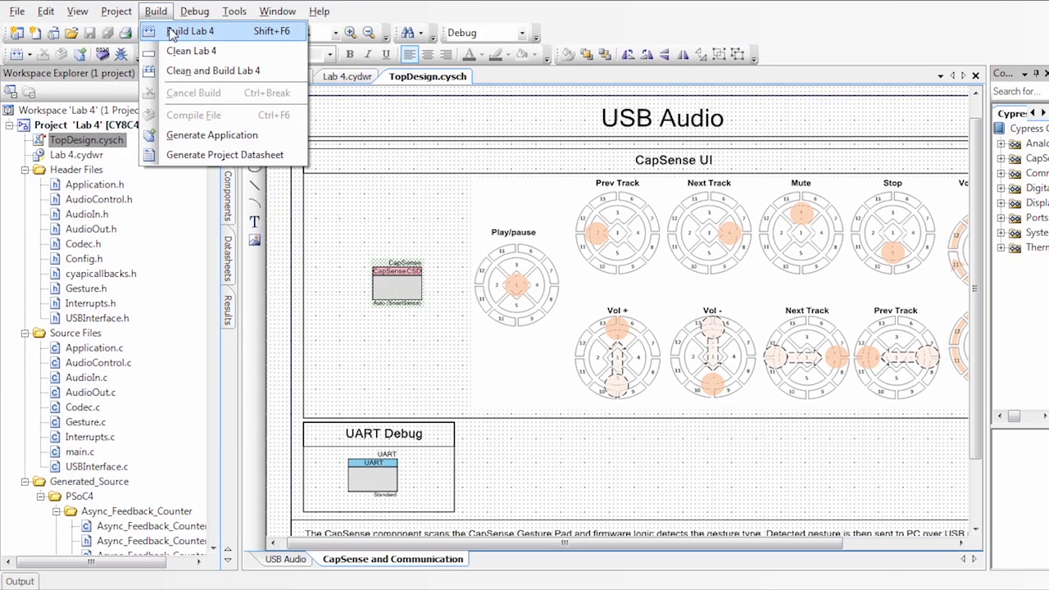
pyautogui.click(190, 33)
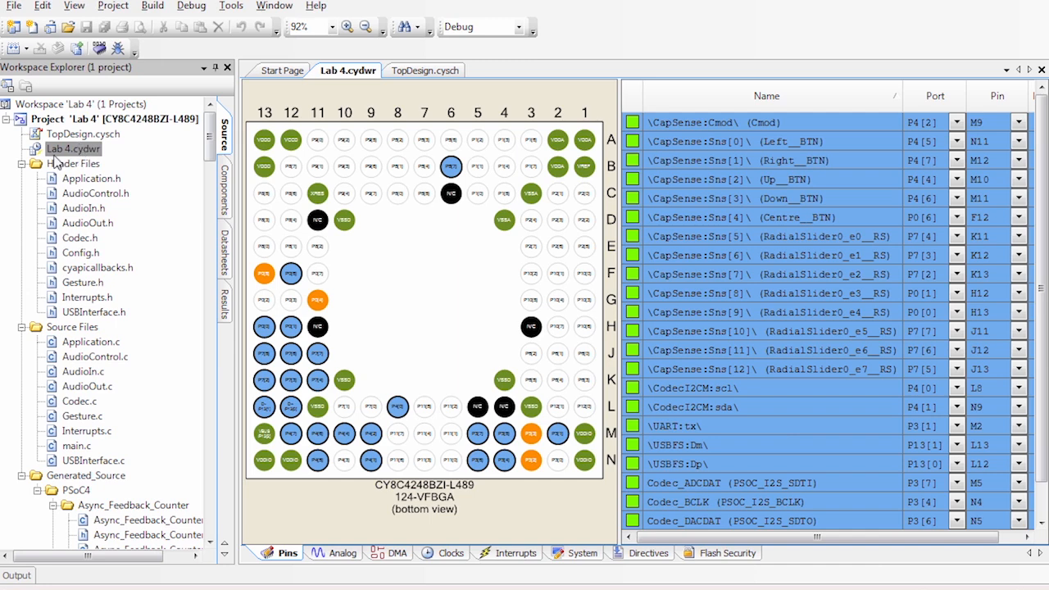
pyautogui.moveTo(172, 195)
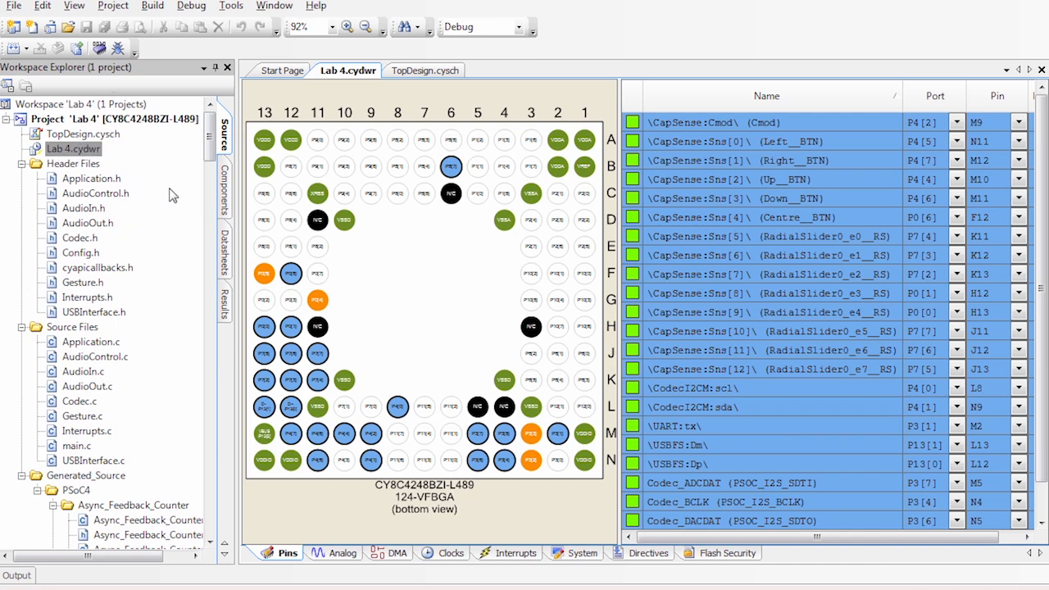
pyautogui.moveTo(318, 193)
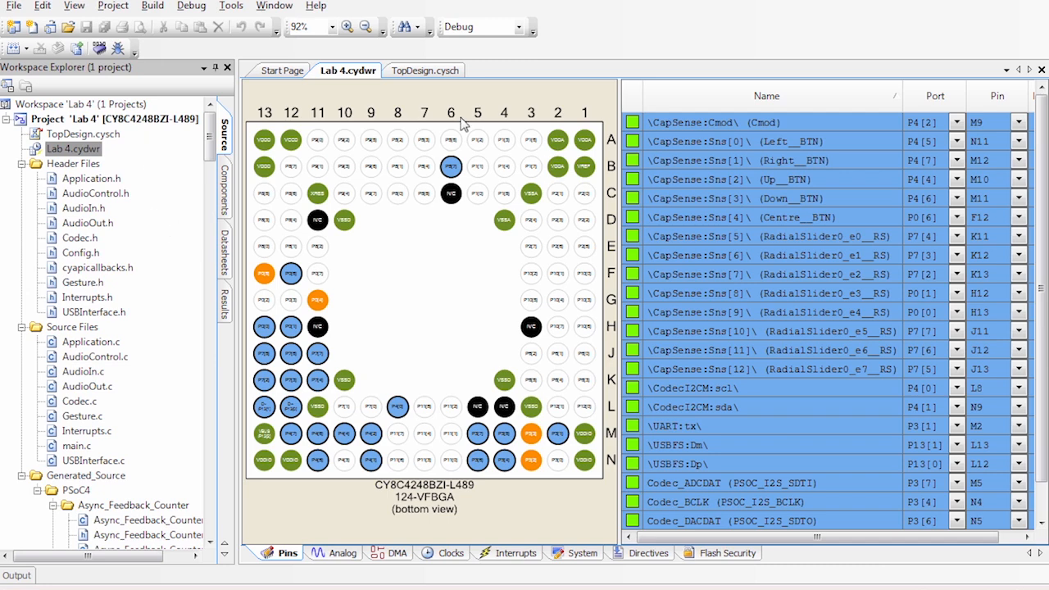
pyautogui.moveTo(688, 334)
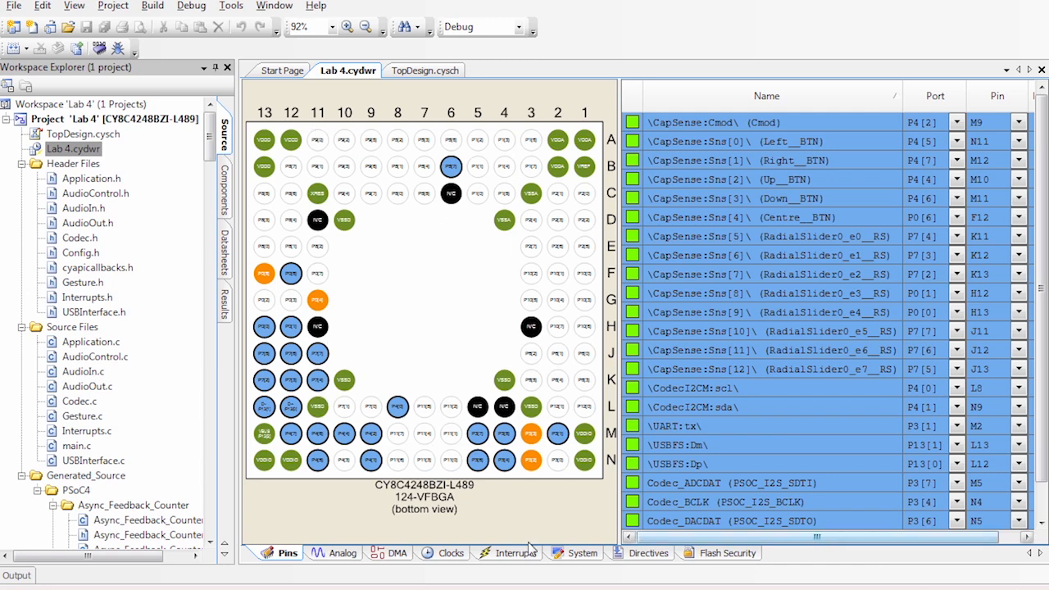
# Step: Show the analog routing view of the design-wide resources
pyautogui.click(343, 552)
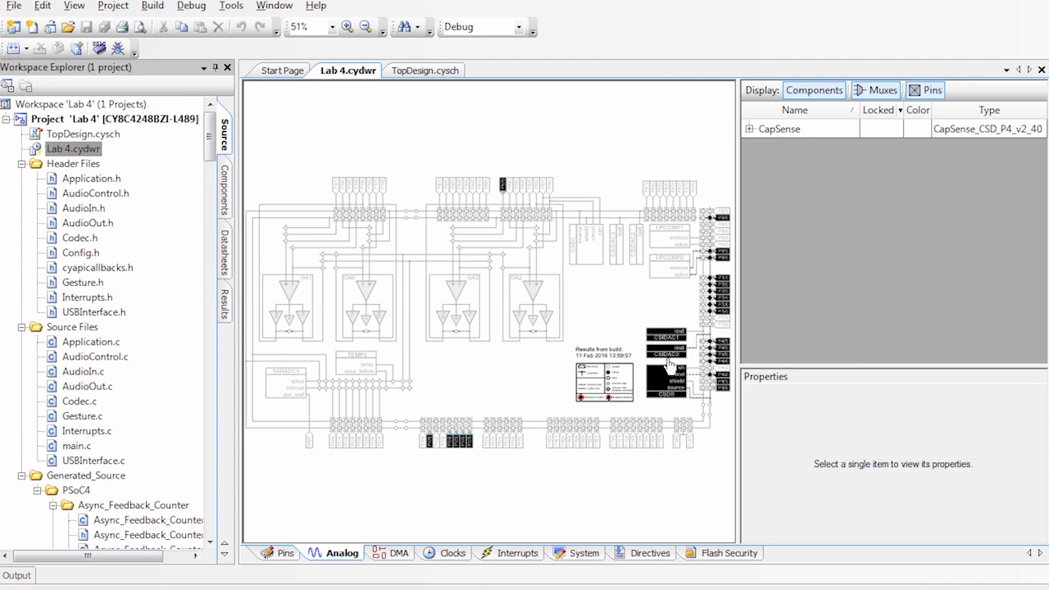
pyautogui.moveTo(456, 557)
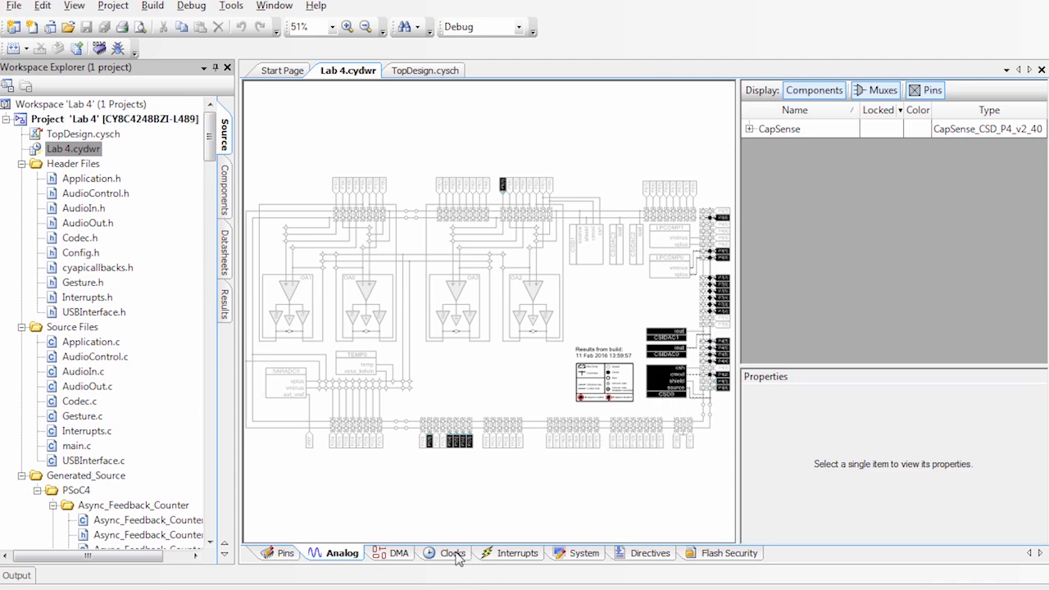
# Step: Confirm in Configure System Clocks that the 48 MHz IMO keeps USB as trim source, and accept
pyautogui.click(449, 553)
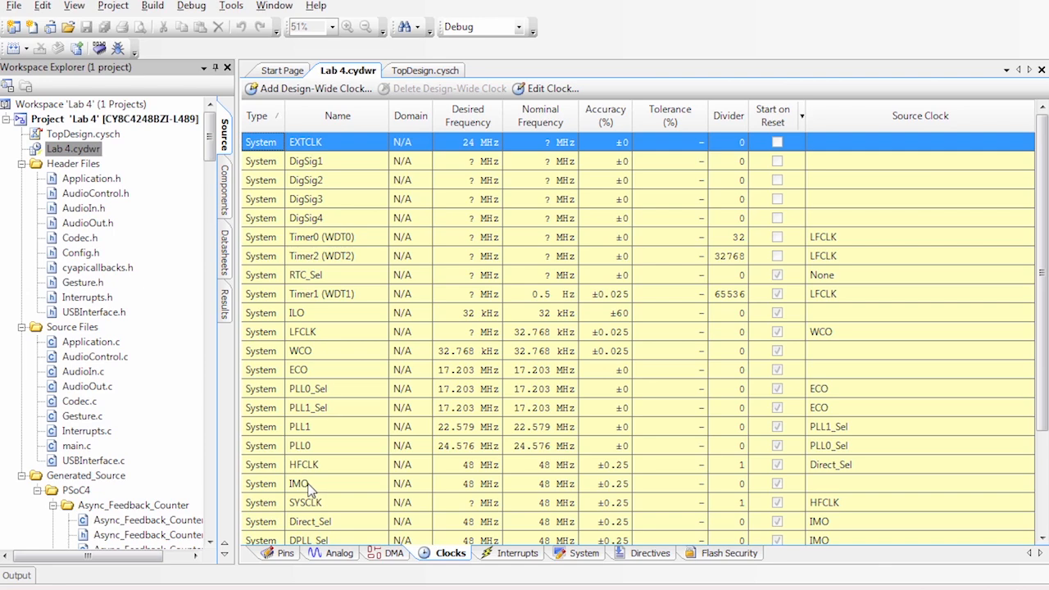
pyautogui.click(544, 88)
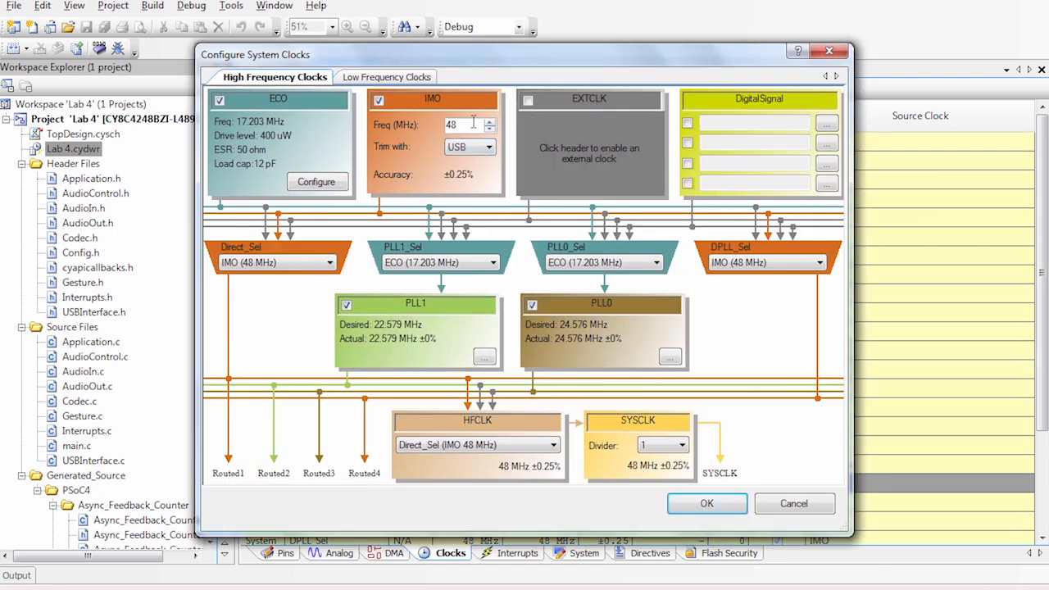
pyautogui.click(488, 147)
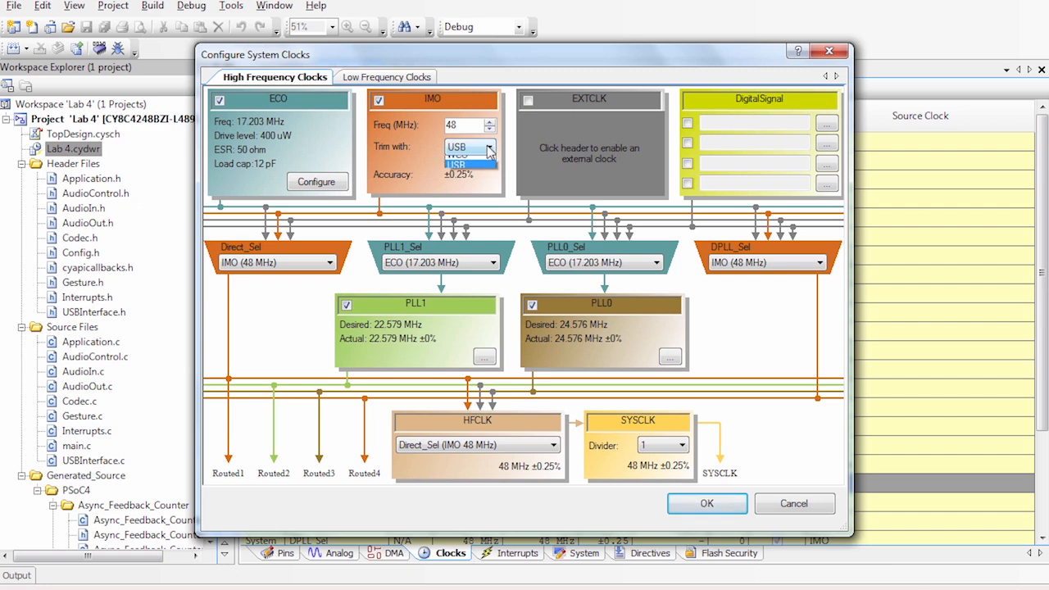
pyautogui.click(469, 164)
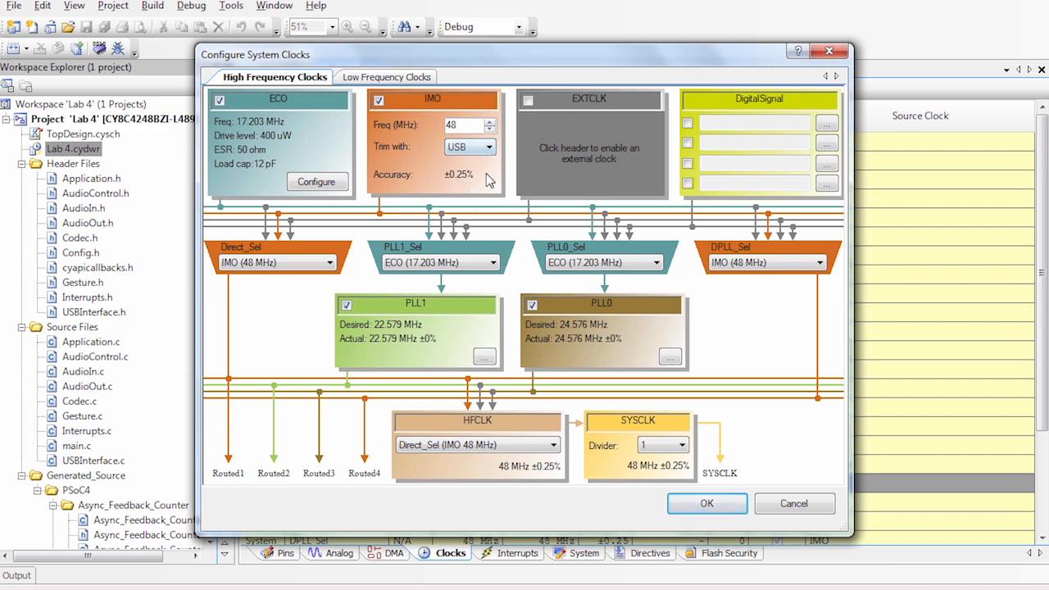
pyautogui.moveTo(459, 179)
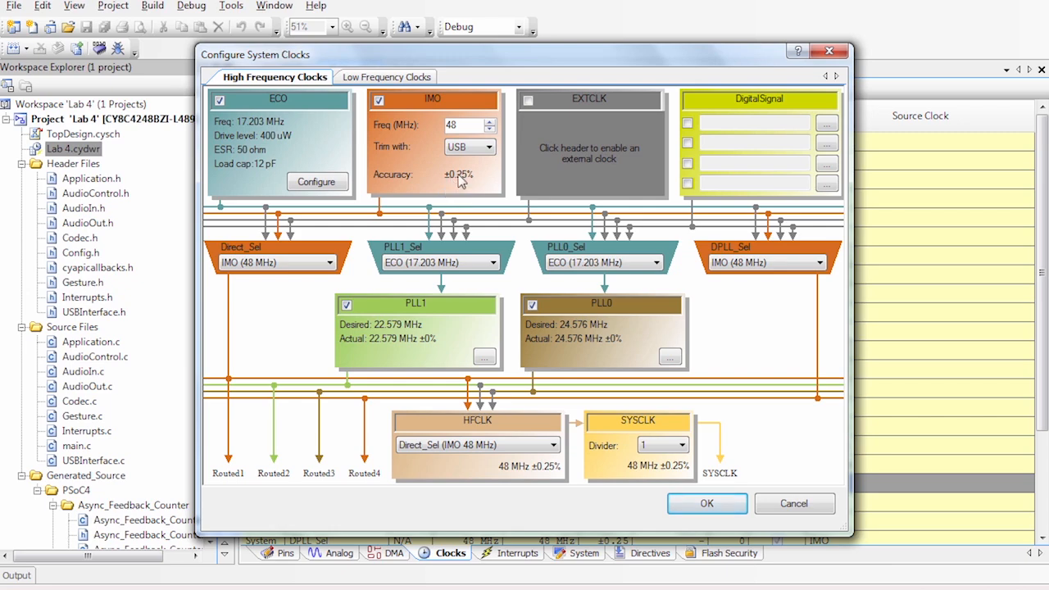
pyautogui.moveTo(708, 503)
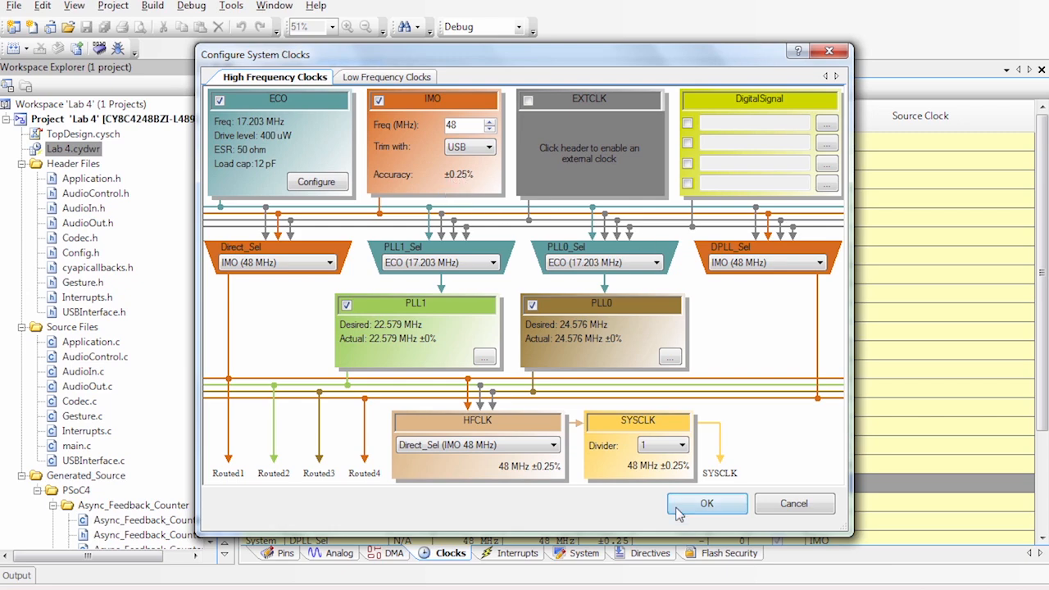
pyautogui.click(708, 503)
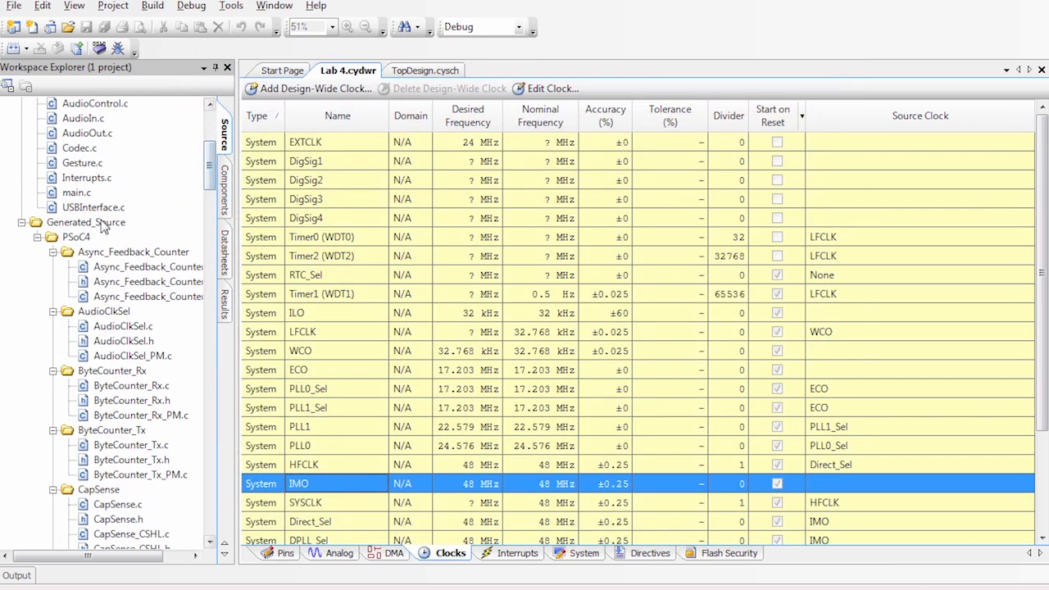
# Step: View main.c from the audio path setup down to the USB reconnect handling and application loop
pyautogui.doubleClick(75, 192)
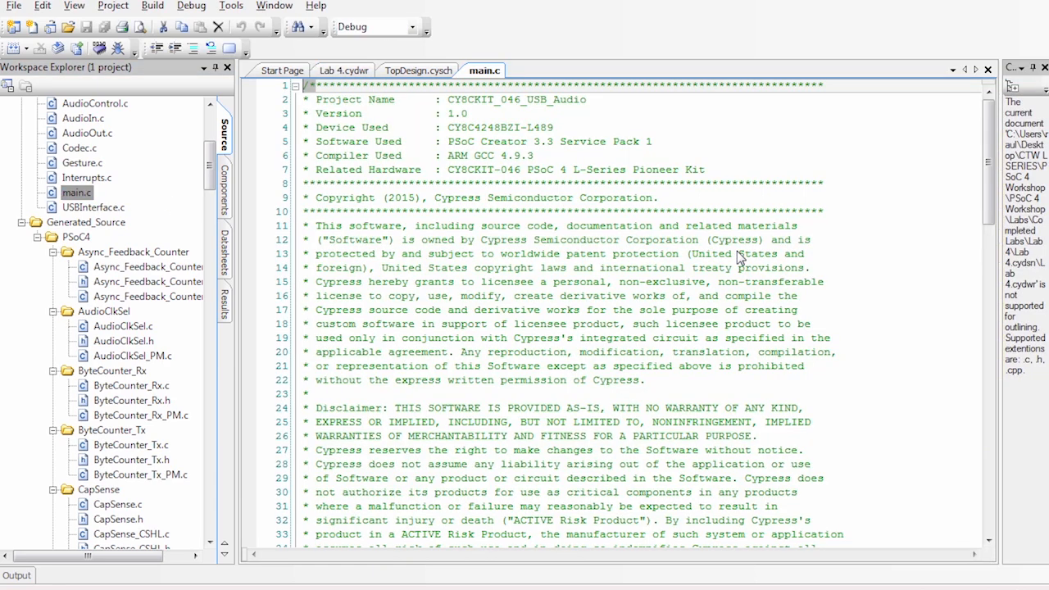
pyautogui.scroll(-3)
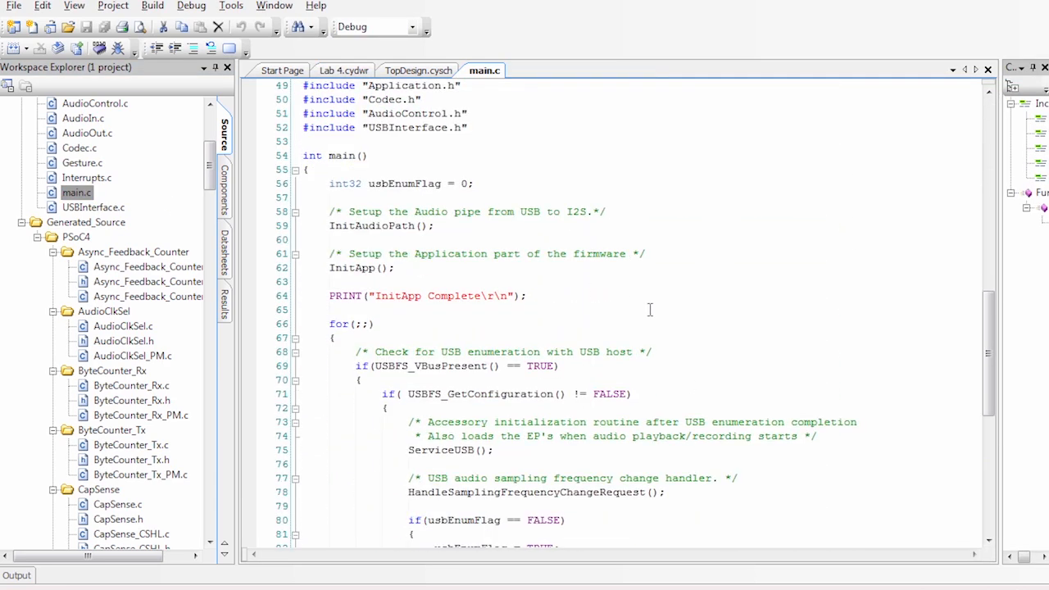
pyautogui.scroll(-3)
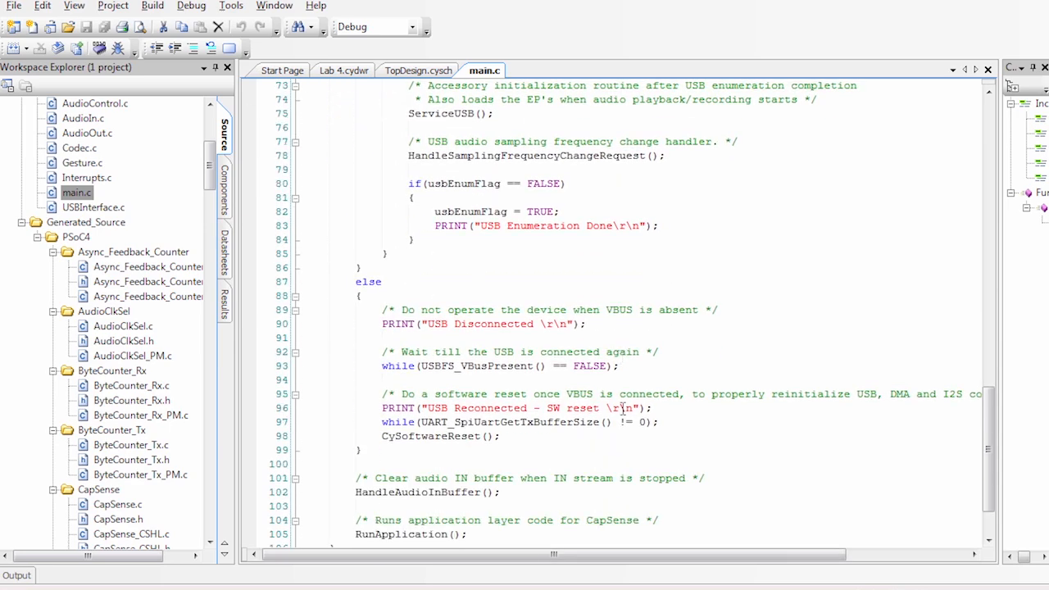
pyautogui.scroll(-3)
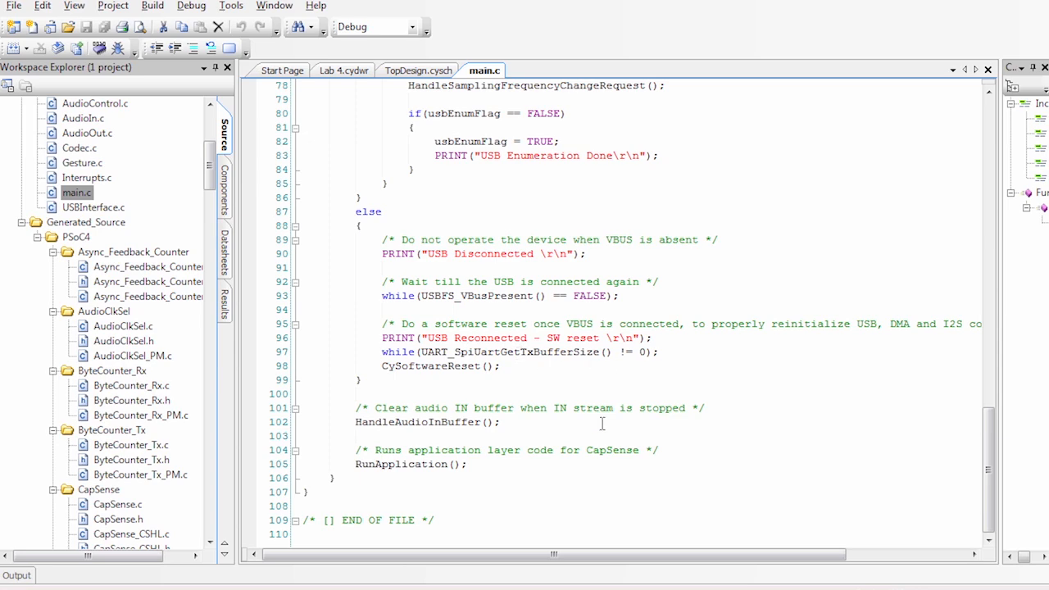